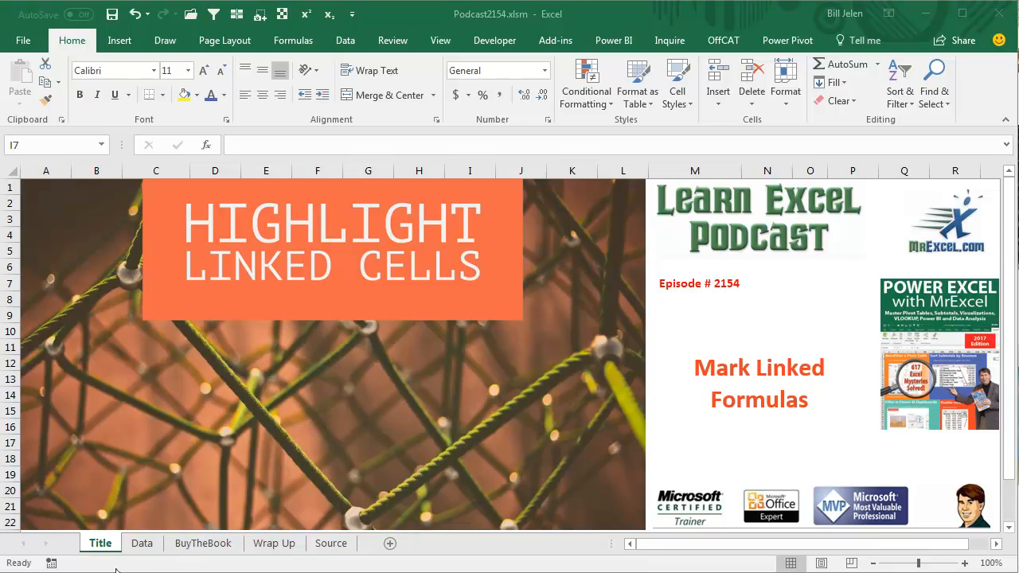
- Switch from the title page to the Data sheet tab
{"action": "left_click", "coordinate": [142, 543]}
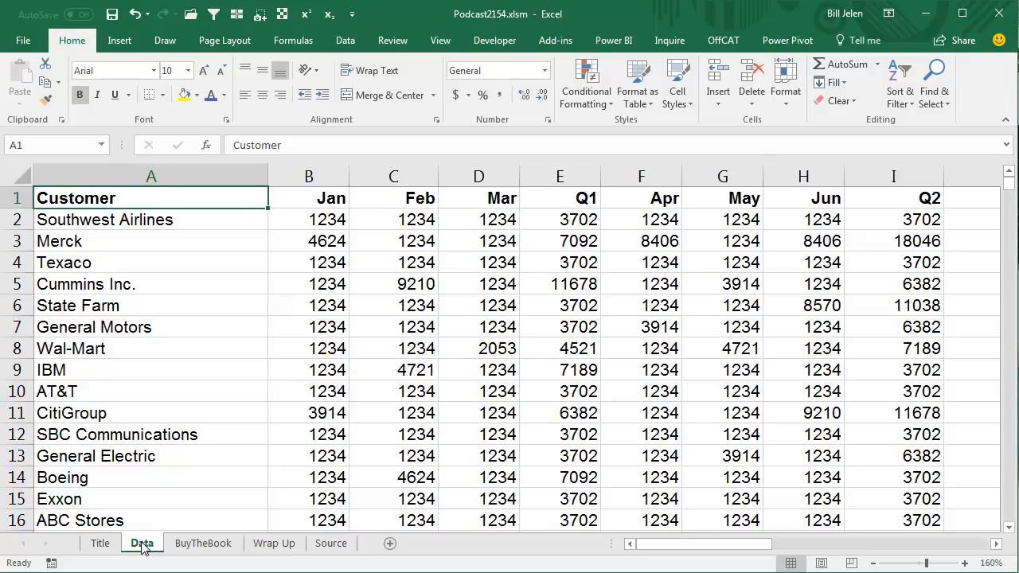
- Check the SUM formula in E2 and select the empty Total row cells B16:I16
{"action": "left_click", "coordinate": [559, 219]}
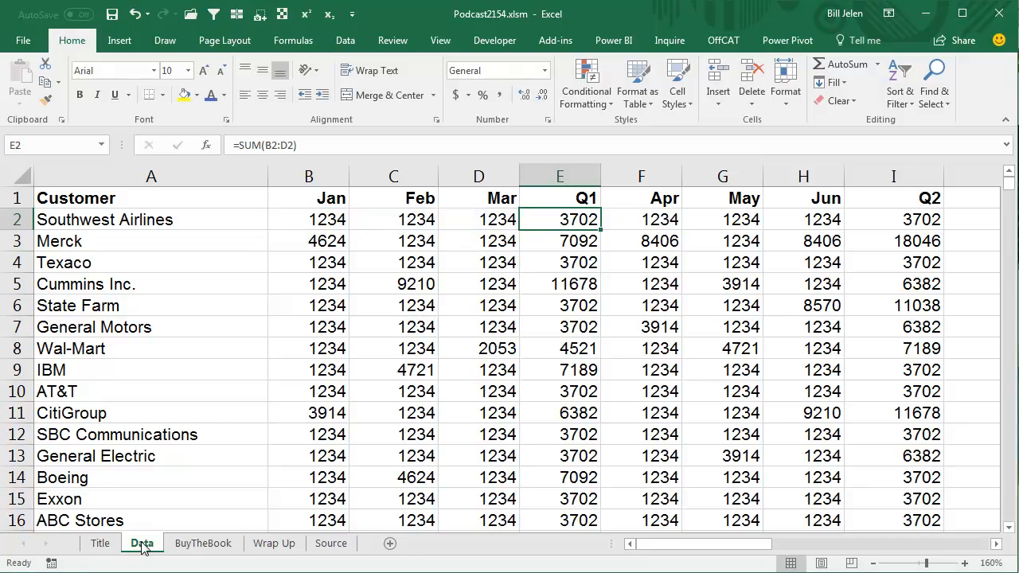
{"action": "left_click", "coordinate": [393, 283]}
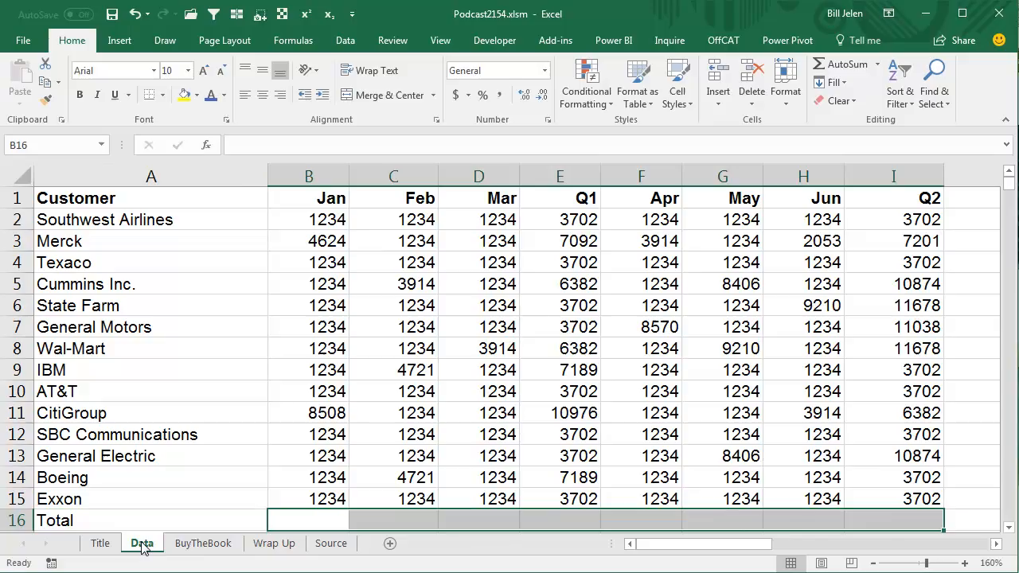
{"action": "mouse_move", "coordinate": [841, 64]}
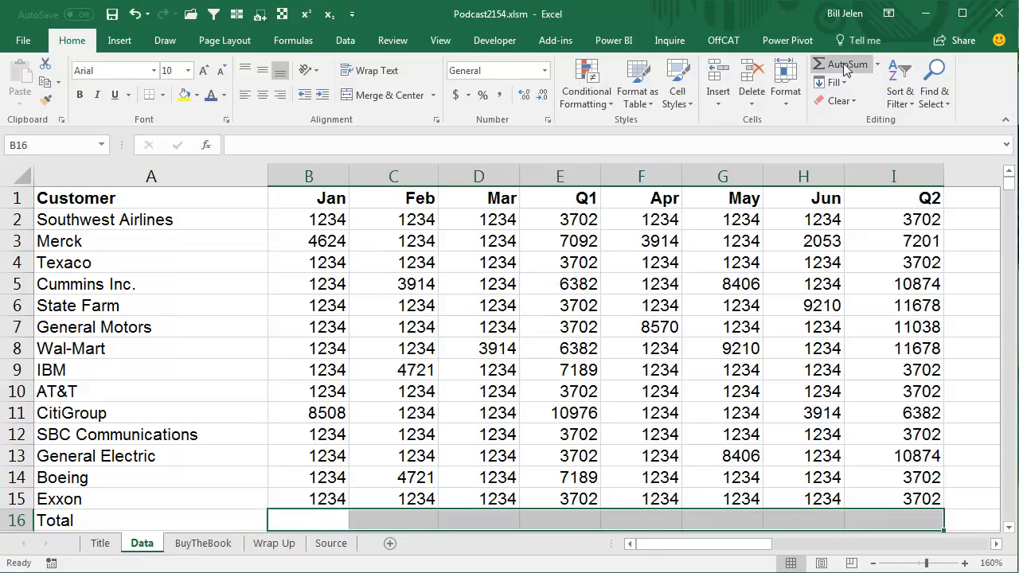
- AutoSum the Total row for Jan through Q2, then begin selecting the table A1:I16
{"action": "left_click", "coordinate": [840, 65]}
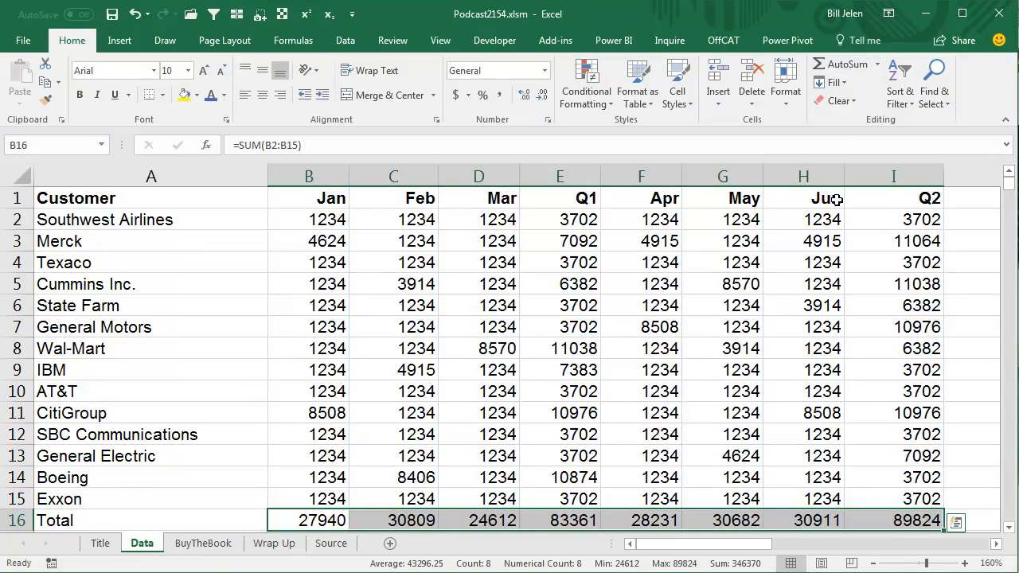
{"action": "left_click", "coordinate": [150, 198]}
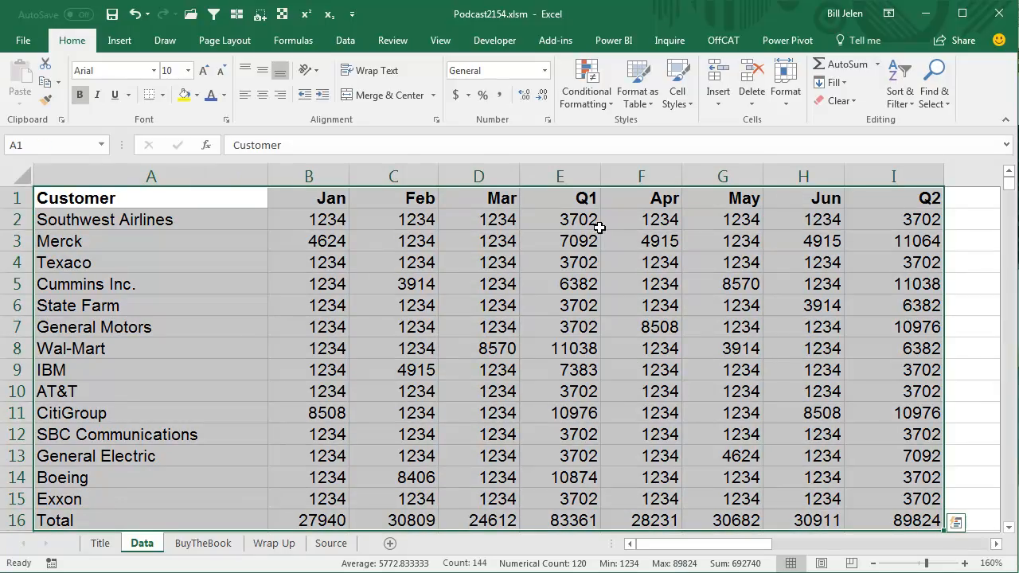
{"action": "mouse_move", "coordinate": [36, 144]}
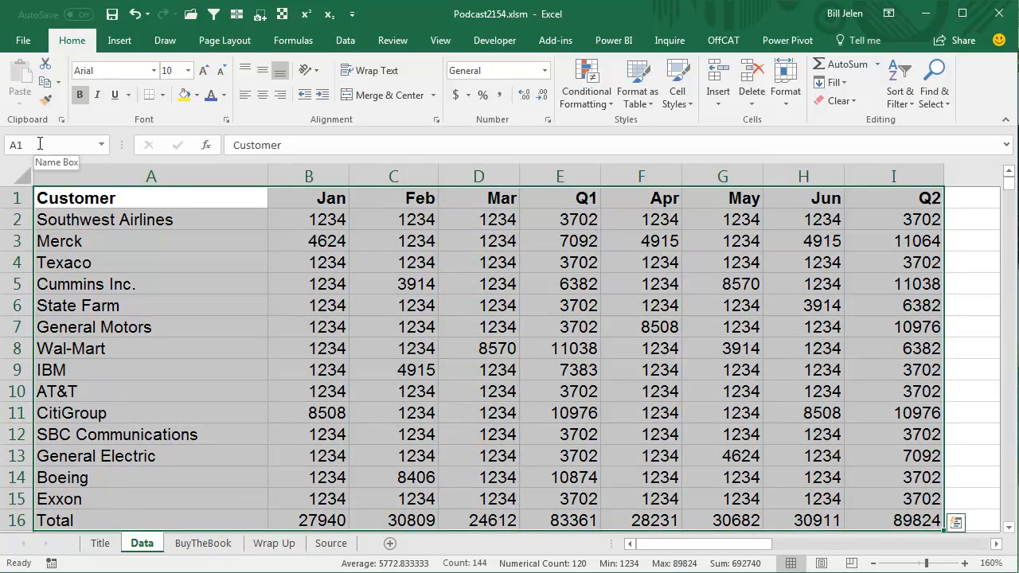
- Add a conditional formatting rule =ISFORMULA(A1) that colours formula cells blue
{"action": "left_click", "coordinate": [587, 84]}
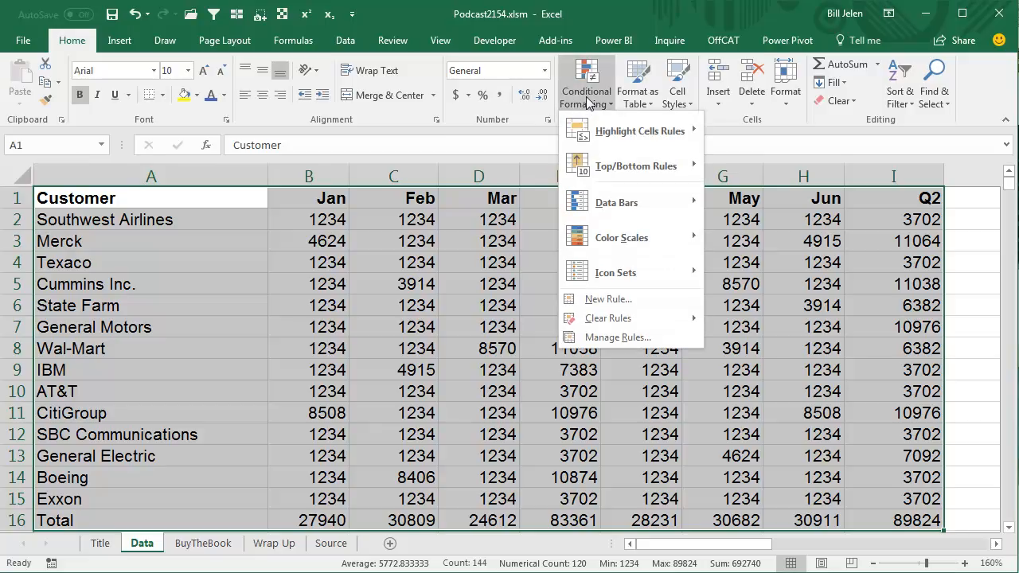
{"action": "left_click", "coordinate": [607, 298]}
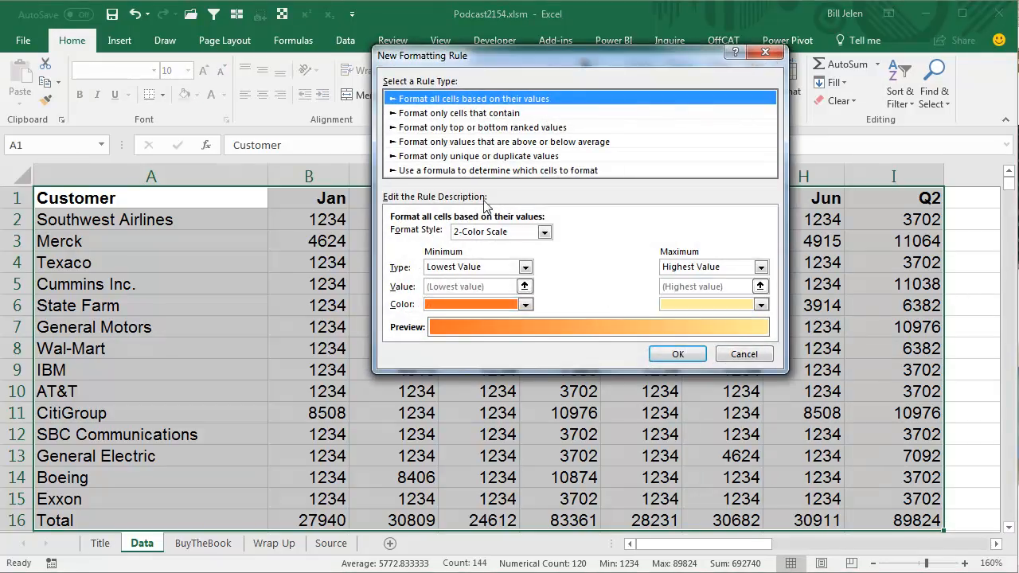
{"action": "left_click", "coordinate": [498, 170]}
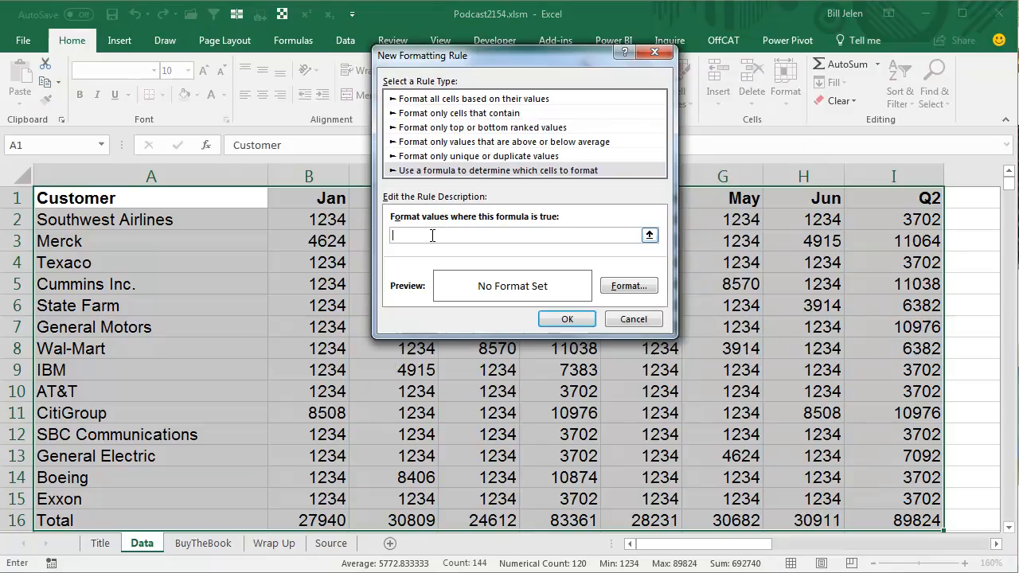
{"action": "type", "text": "=ISFORMULA(A1"}
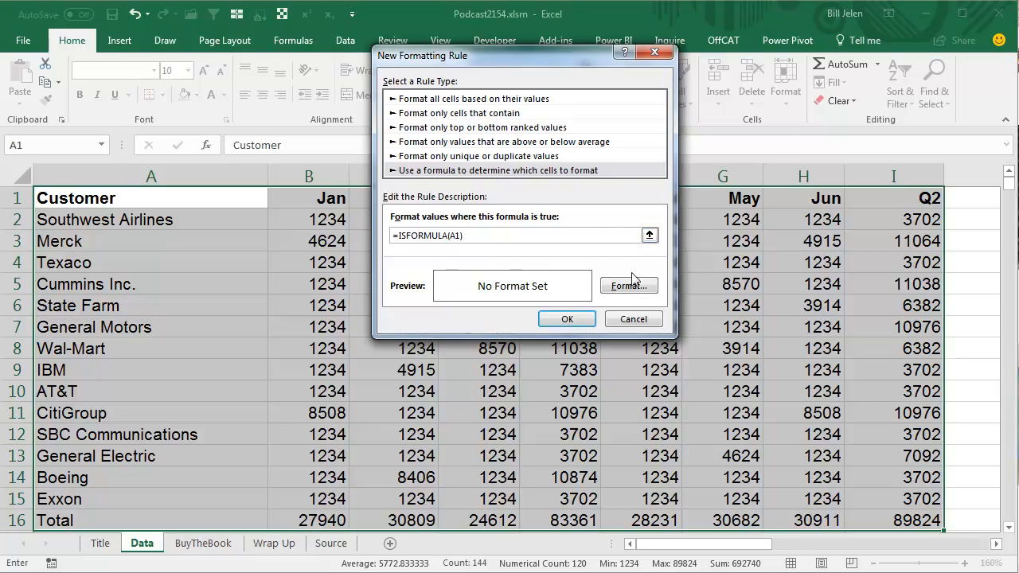
{"action": "left_click", "coordinate": [628, 286]}
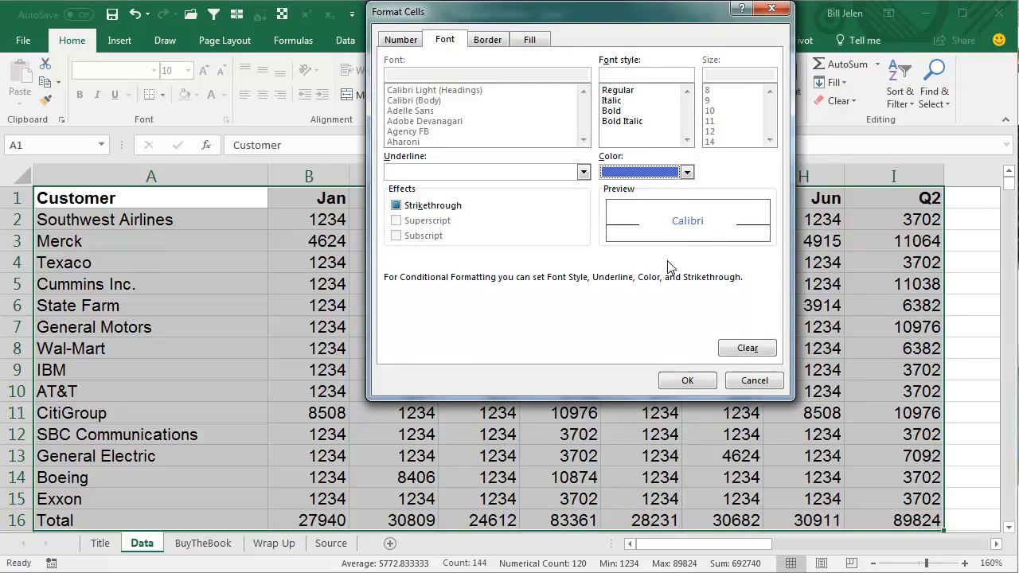
{"action": "left_click", "coordinate": [687, 379]}
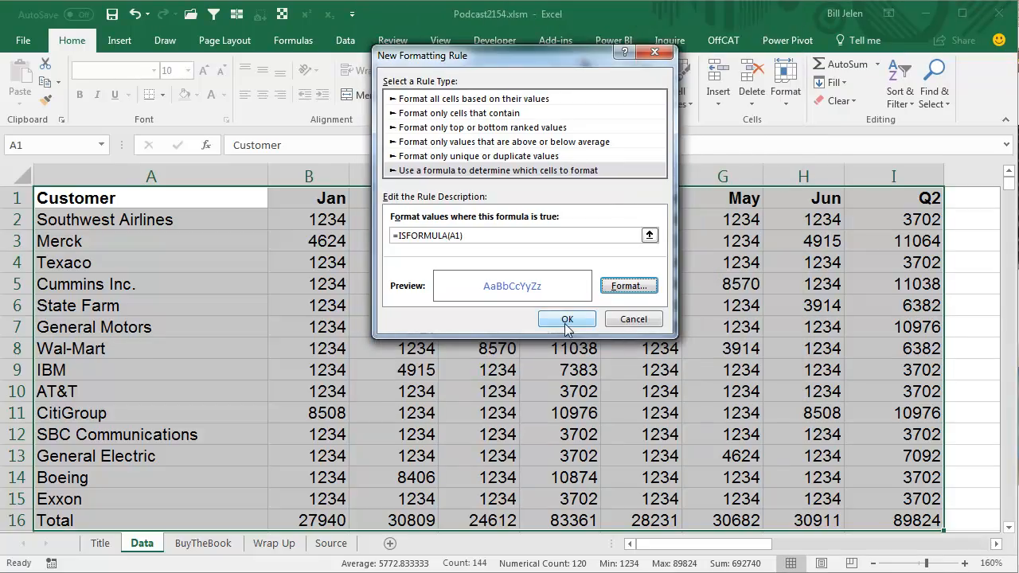
{"action": "left_click", "coordinate": [567, 318]}
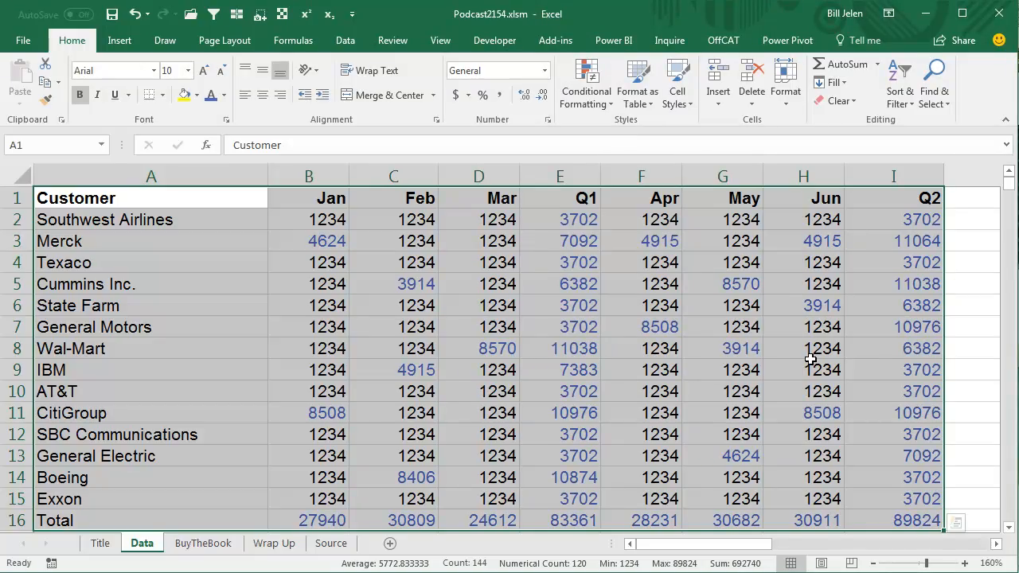
{"action": "mouse_move", "coordinate": [833, 368]}
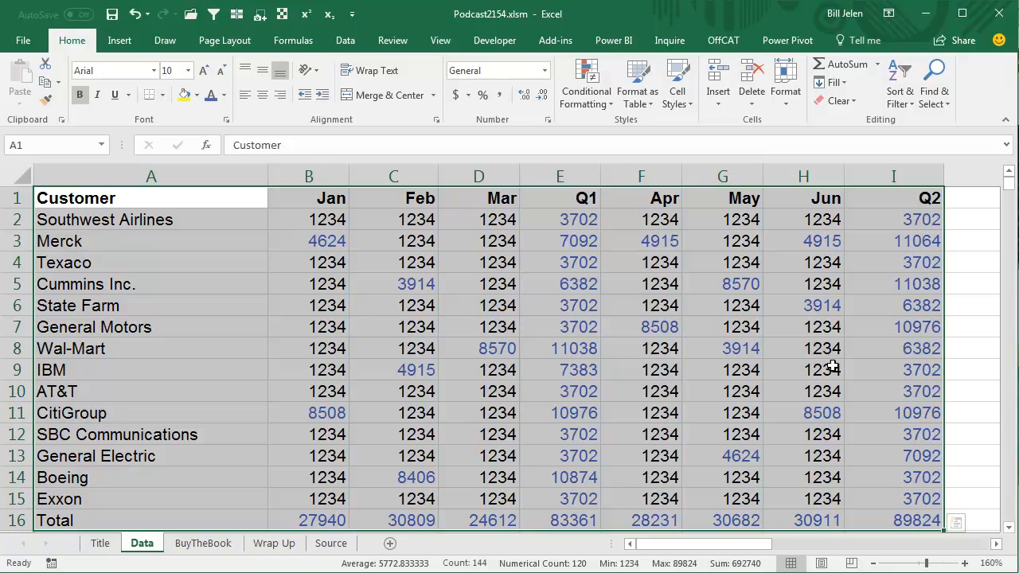
{"action": "mouse_move", "coordinate": [836, 368]}
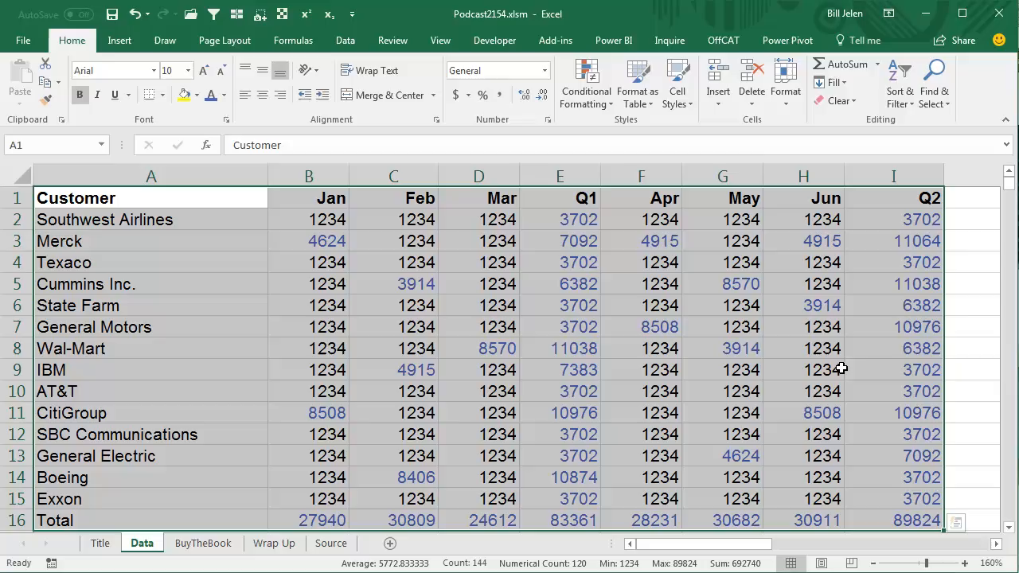
- Enter the new rule formula =ISNUMBER(FIND("!",FORMULATEXT(A1))) to detect sheet links
{"action": "left_click", "coordinate": [586, 82]}
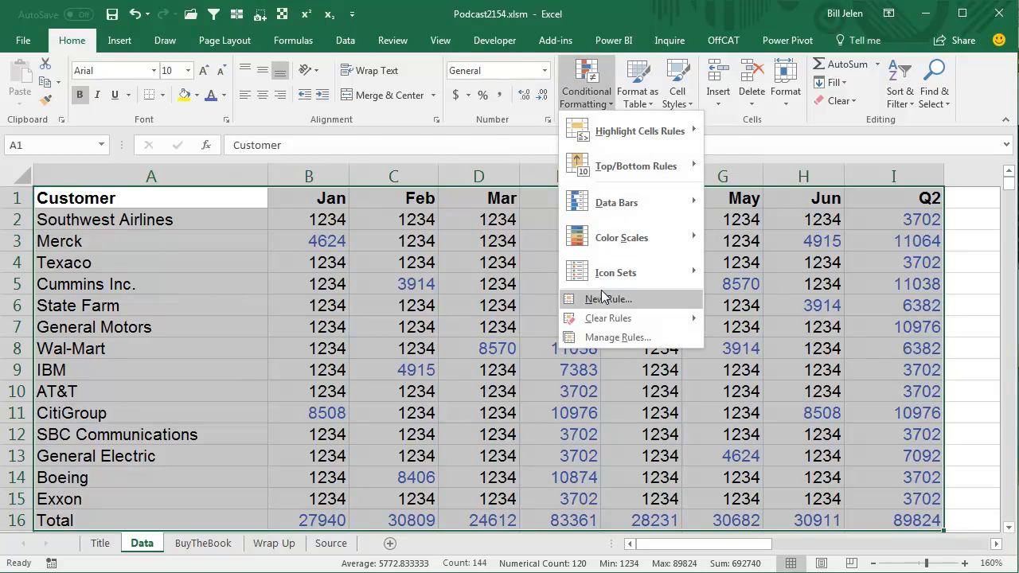
{"action": "left_click", "coordinate": [608, 299]}
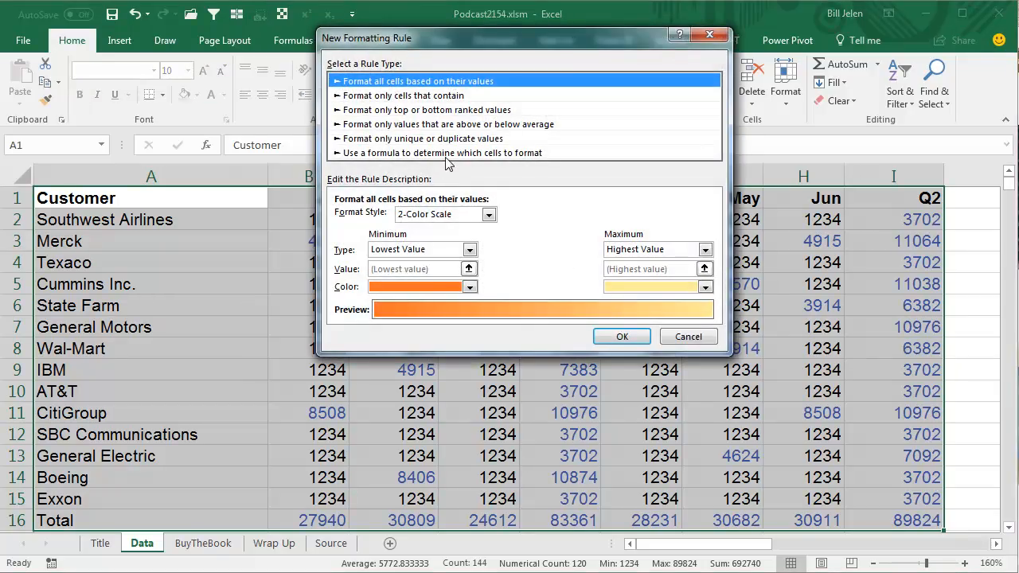
{"action": "left_click", "coordinate": [441, 153]}
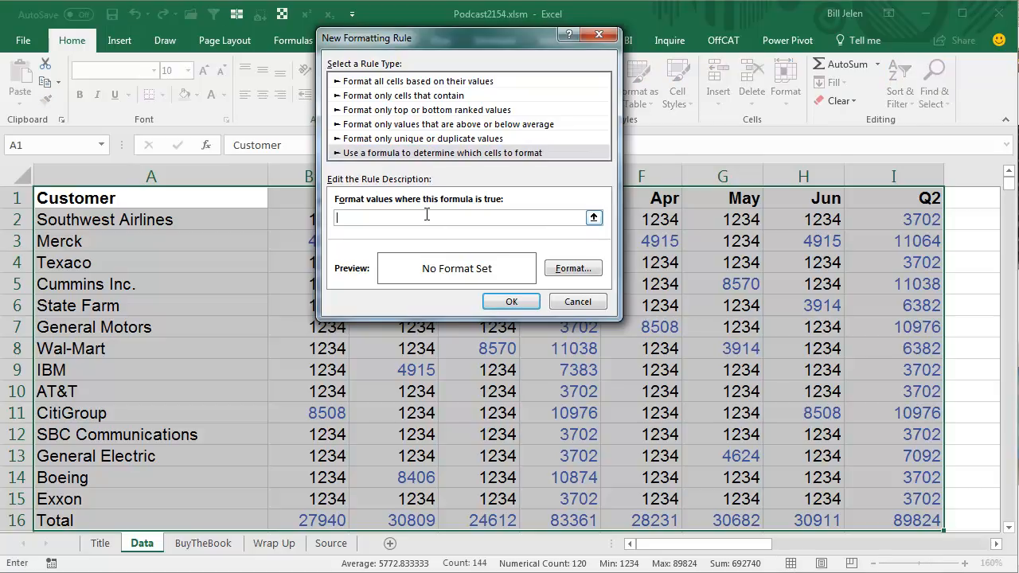
{"action": "type", "text": "="}
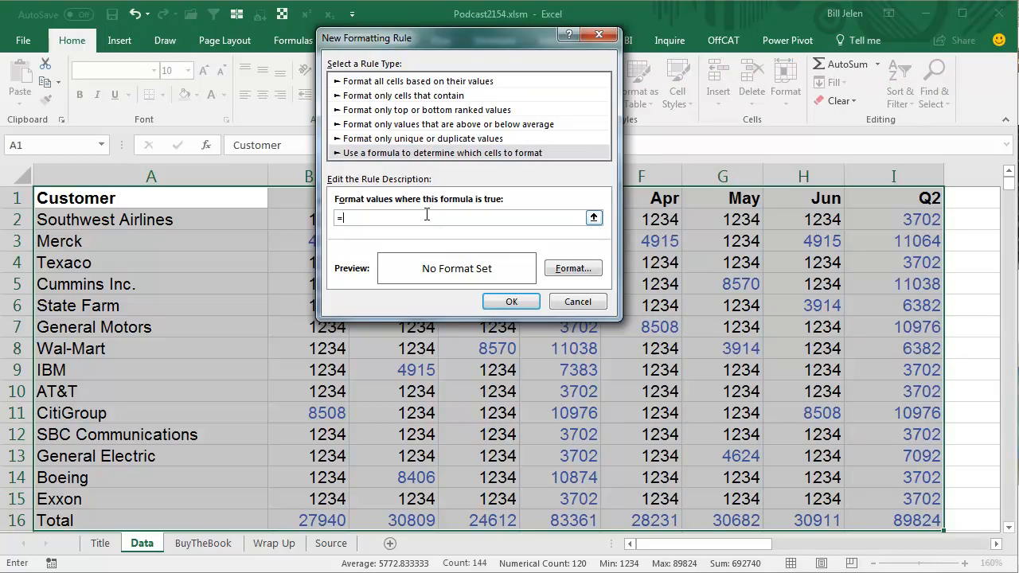
{"action": "type", "text": "FIND"}
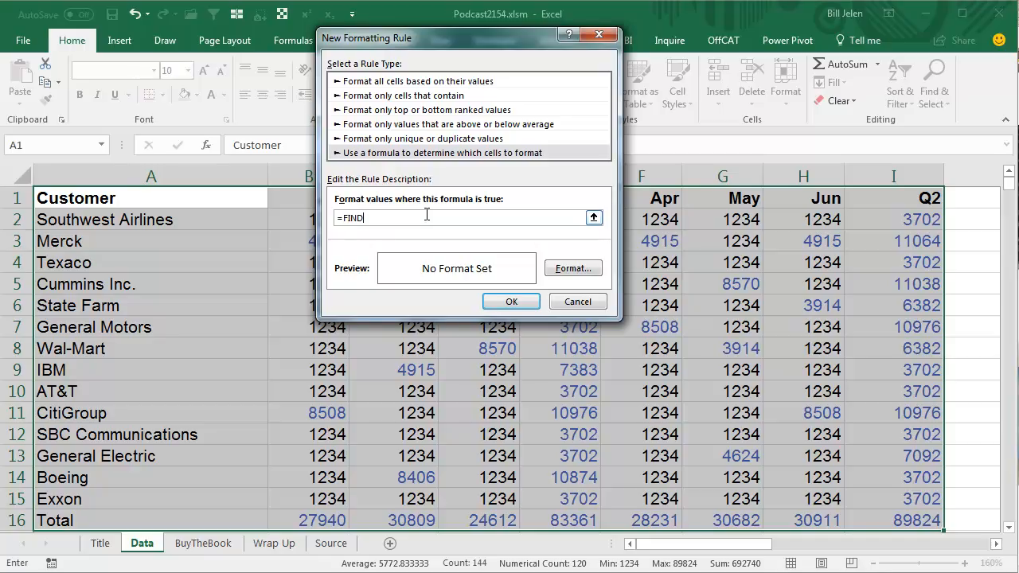
{"action": "type", "text": "(\"!"}
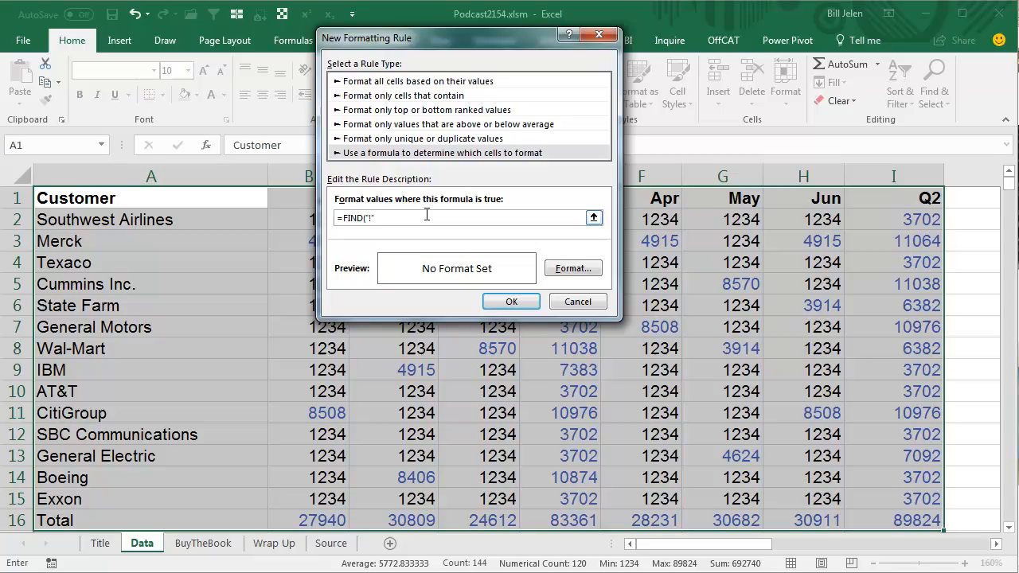
{"action": "type", "text": ",FORMULATEXT"}
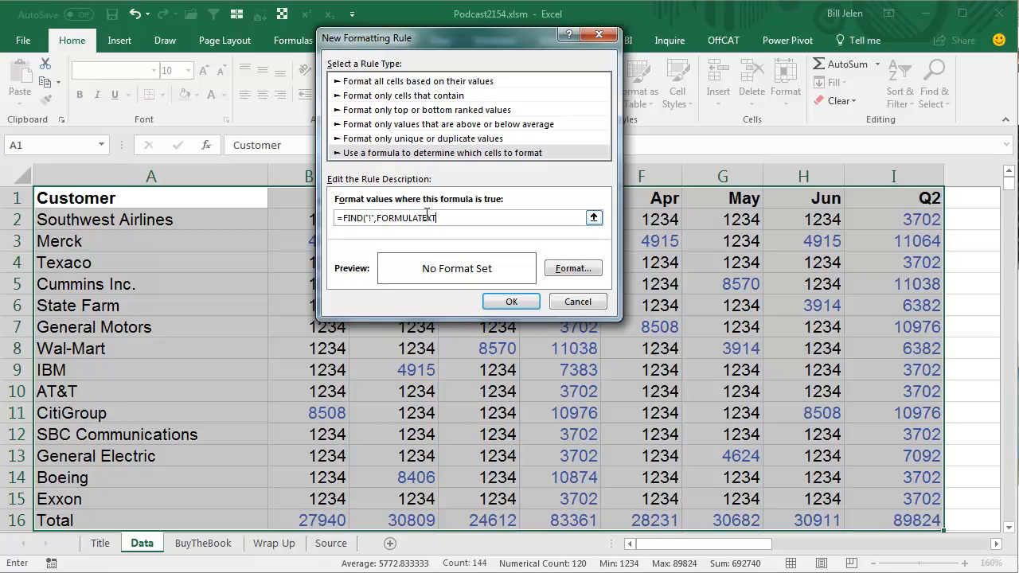
{"action": "type", "text": "(A1"}
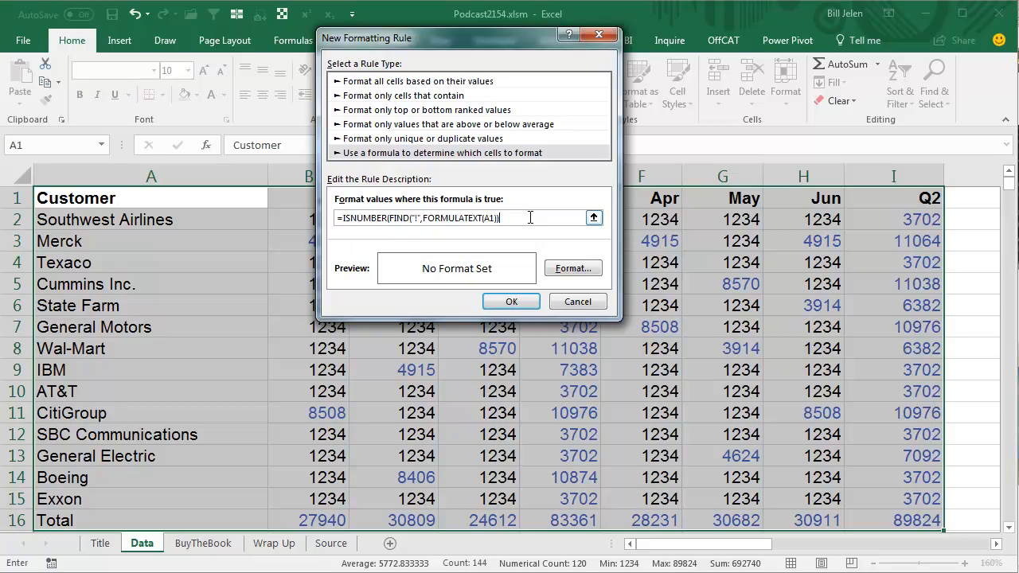
{"action": "type", "text": ")"}
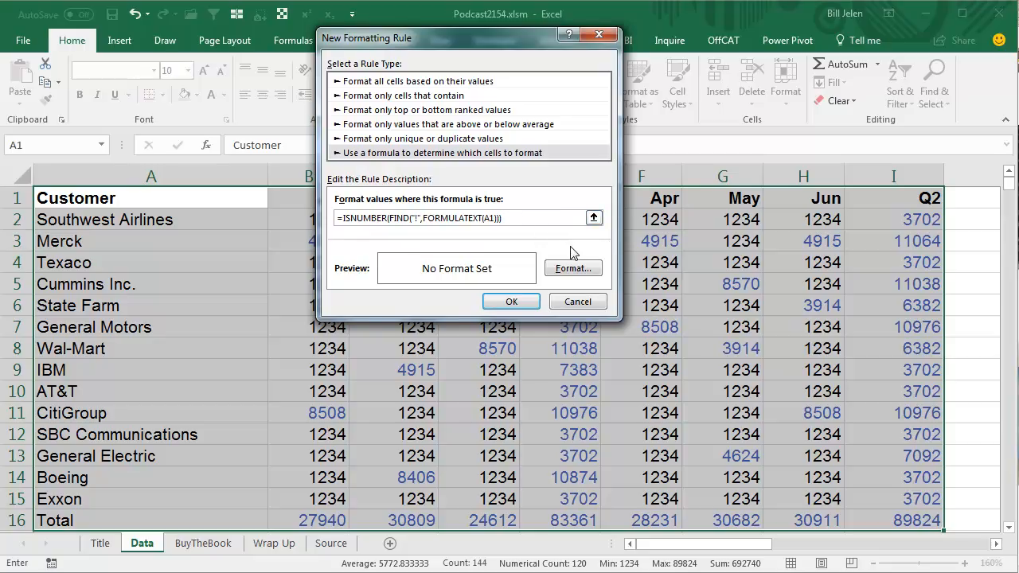
- Give the sheet-link rule an orange font and apply it
{"action": "left_click", "coordinate": [572, 268]}
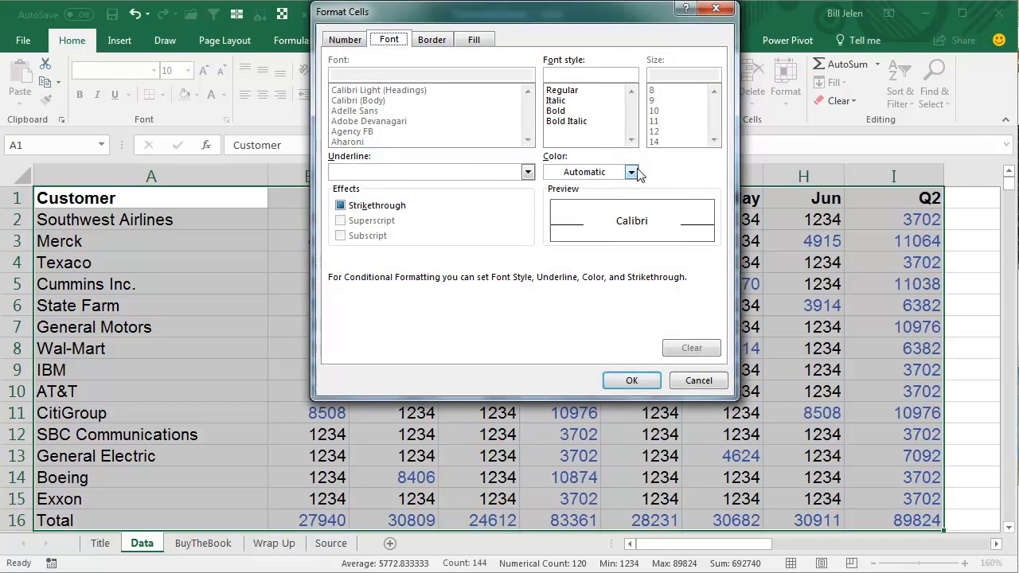
{"action": "left_click", "coordinate": [631, 172]}
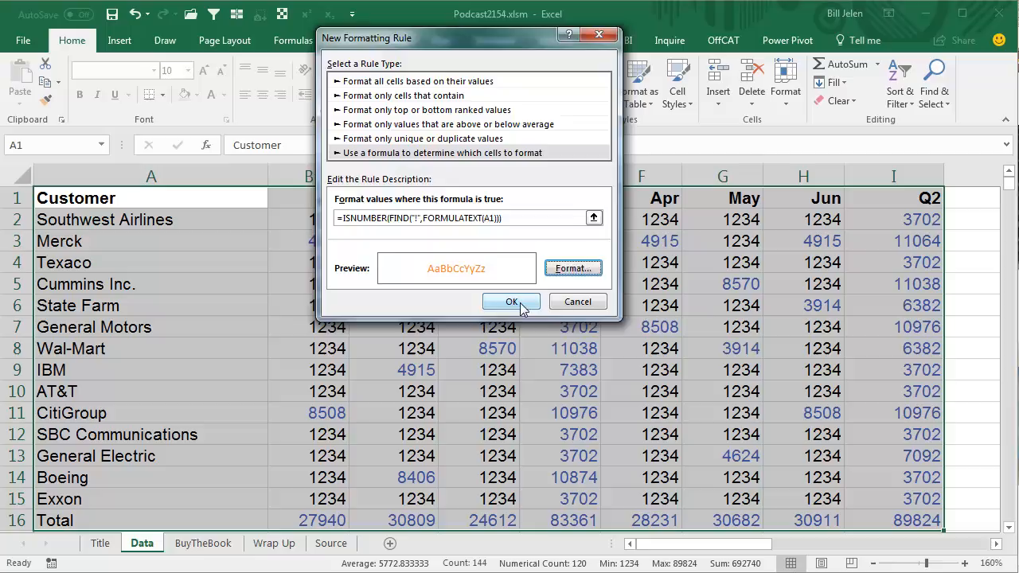
{"action": "left_click", "coordinate": [511, 301]}
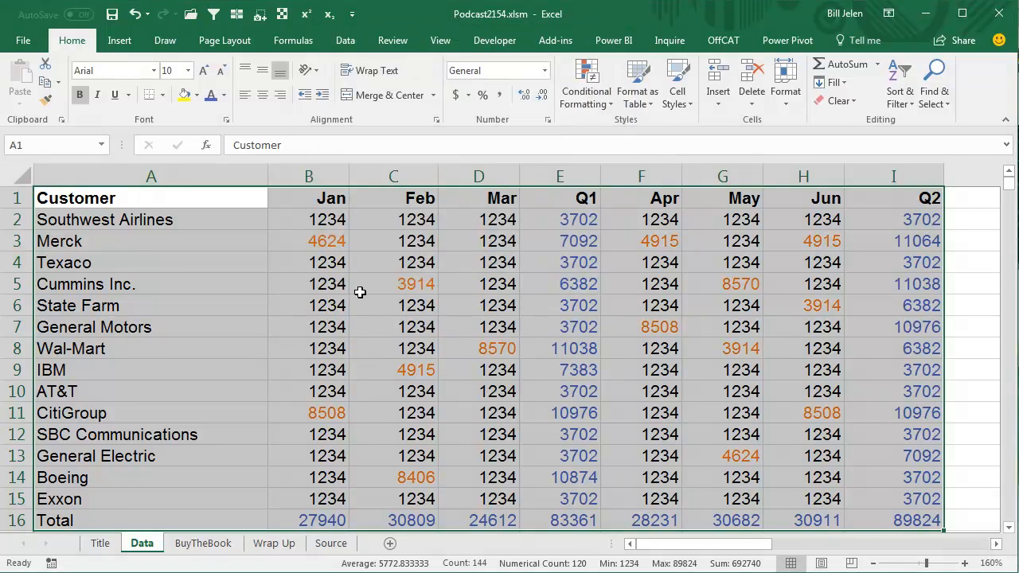
{"action": "mouse_move", "coordinate": [631, 339]}
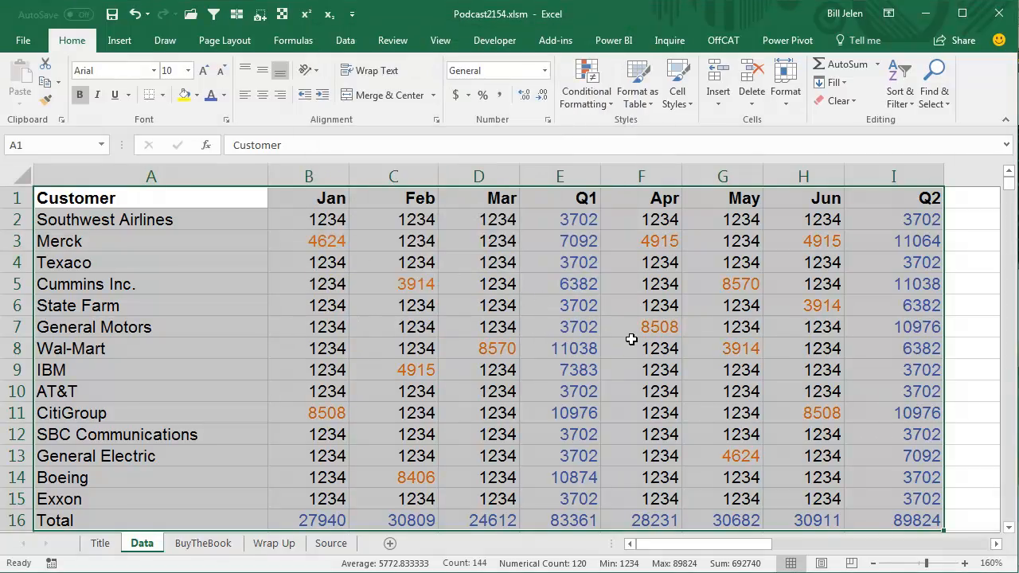
{"action": "mouse_move", "coordinate": [498, 356]}
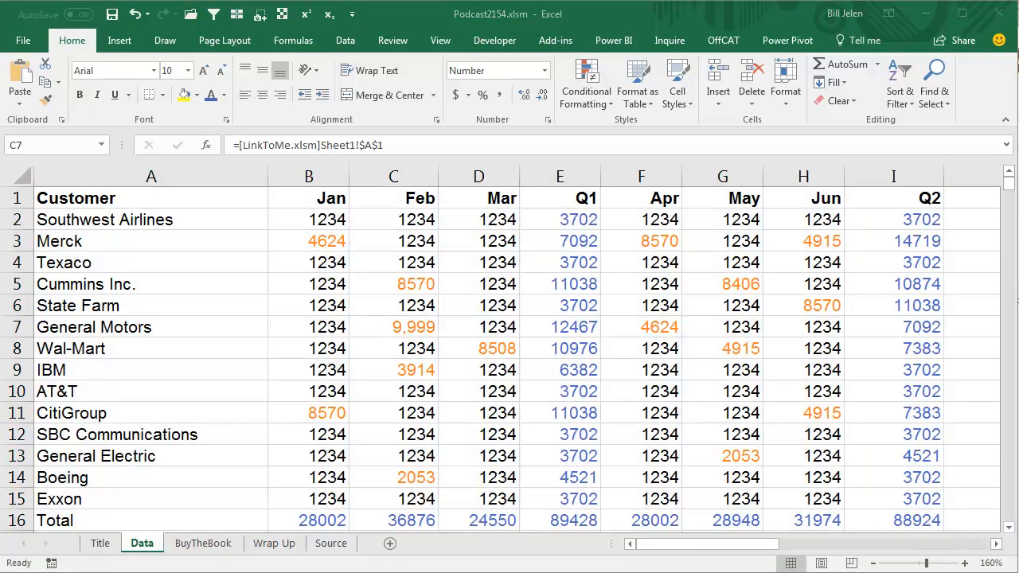
{"action": "mouse_move", "coordinate": [398, 330]}
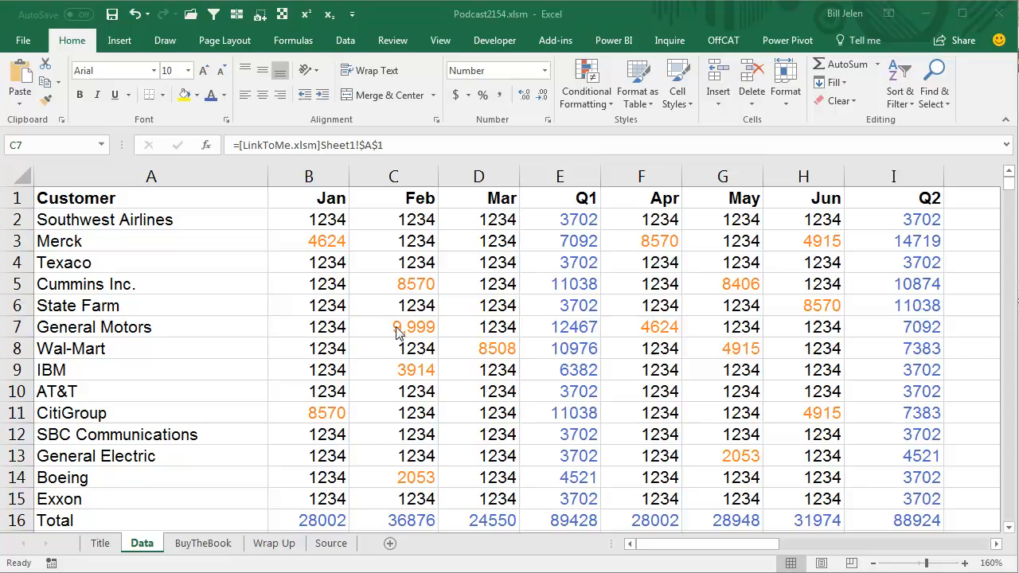
- Inspect C5's INDEX formula on the Source sheet, then select the table A1:I16
{"action": "left_click", "coordinate": [394, 283]}
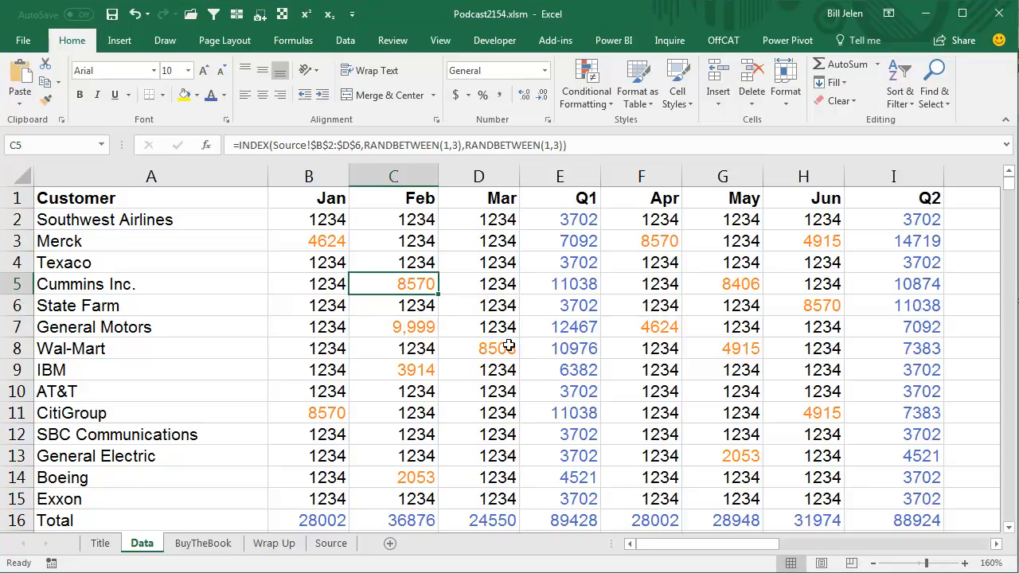
{"action": "double_click", "coordinate": [393, 284]}
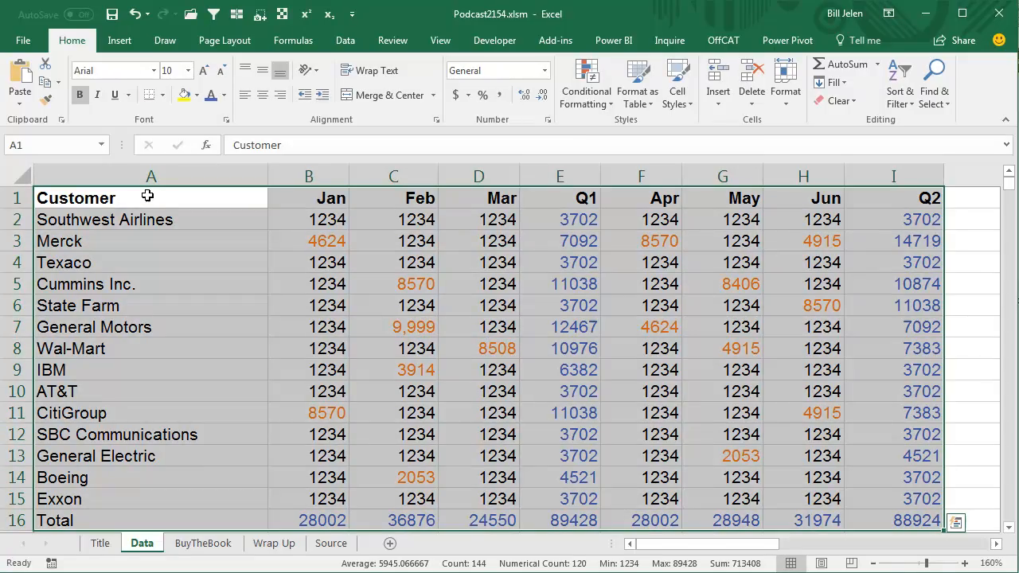
- Start a third formula rule using =ISNUMBER(FIND("!",FORMULATEXT(A1))) and fix a stray reference
{"action": "left_click", "coordinate": [586, 82]}
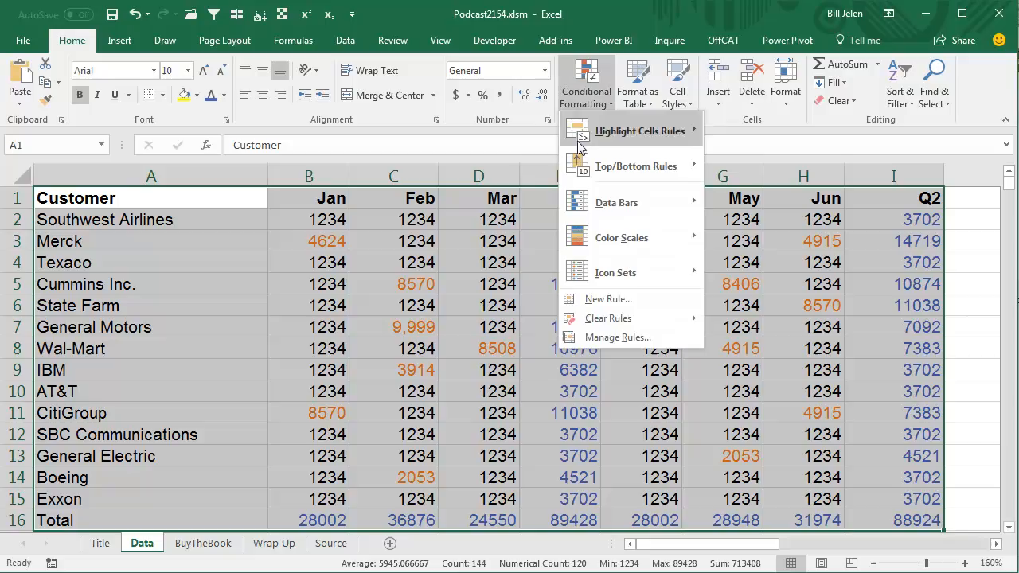
{"action": "left_click", "coordinate": [608, 299]}
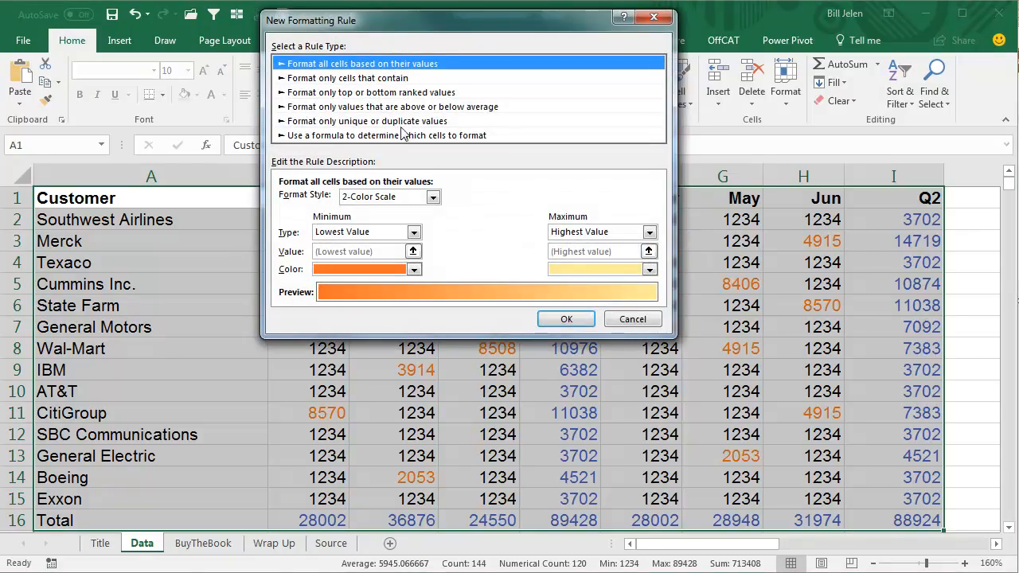
{"action": "left_click", "coordinate": [385, 135]}
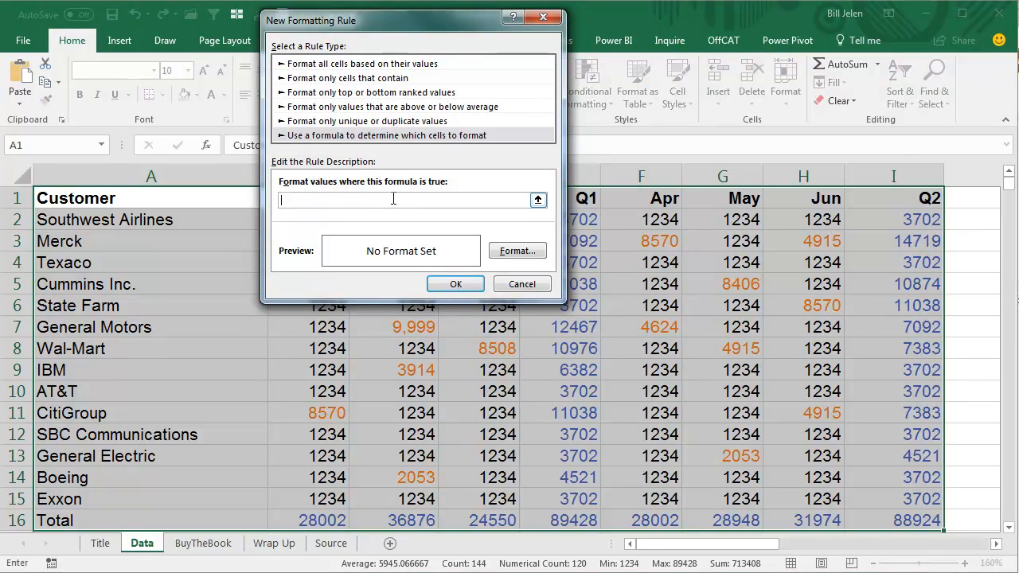
{"action": "type", "text": "=ISNUMBER(FIND(\"!\",FORMULATEXT(A1)))+$A$1"}
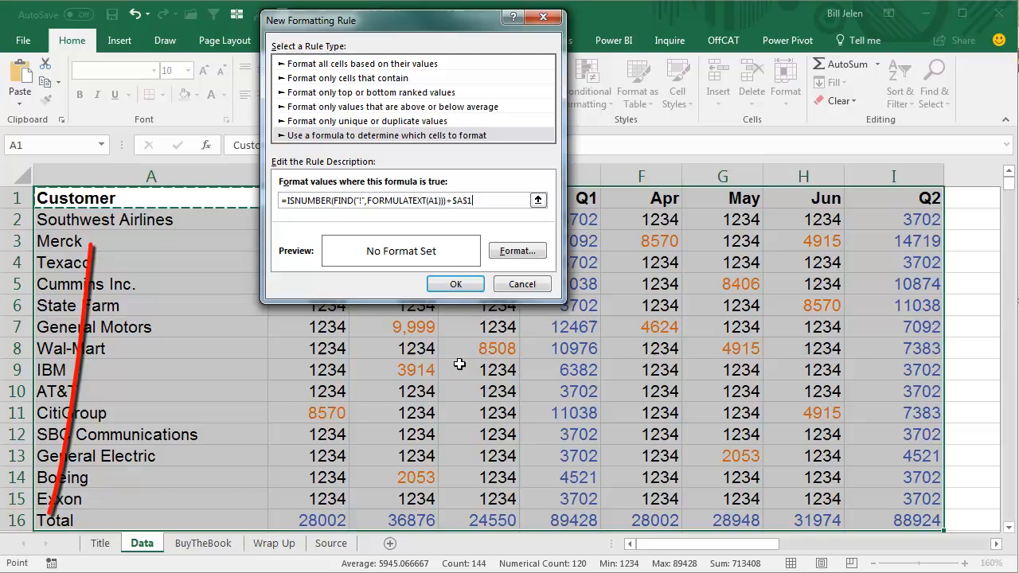
{"action": "key", "text": "Backspace"}
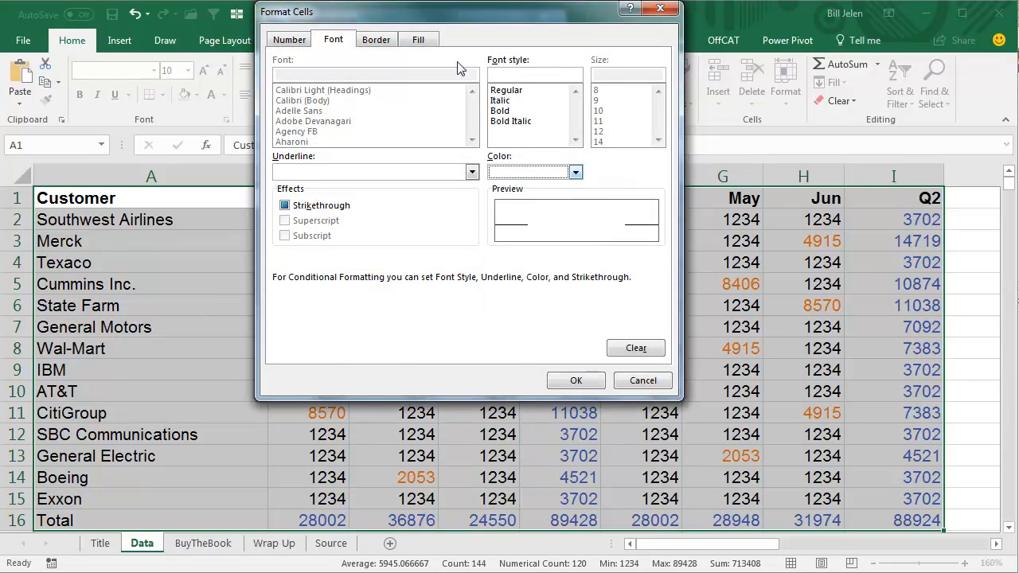
- Give the external-workbook link rule a red fill and apply it to the table
{"action": "left_click", "coordinate": [418, 39]}
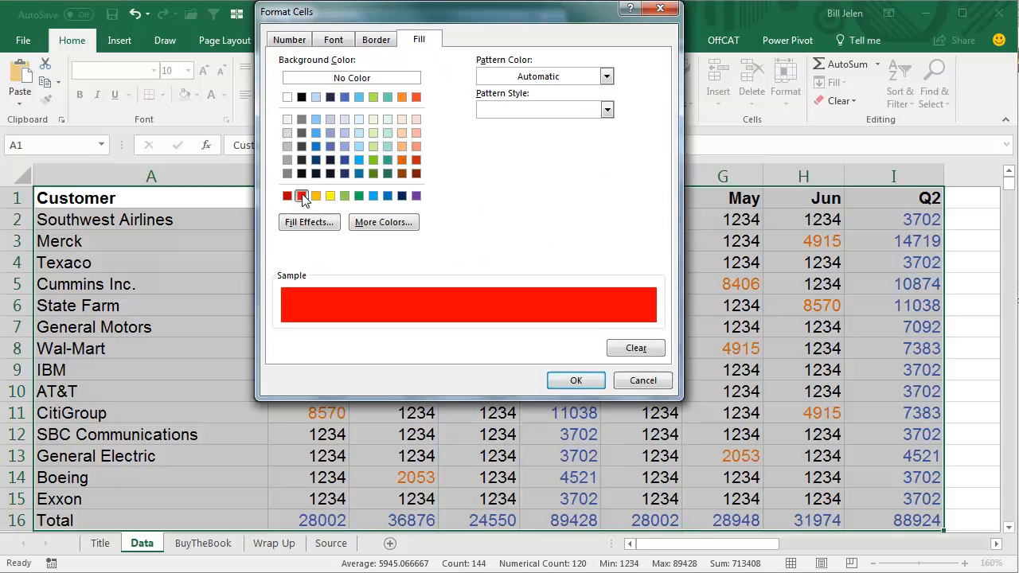
{"action": "left_click", "coordinate": [576, 380]}
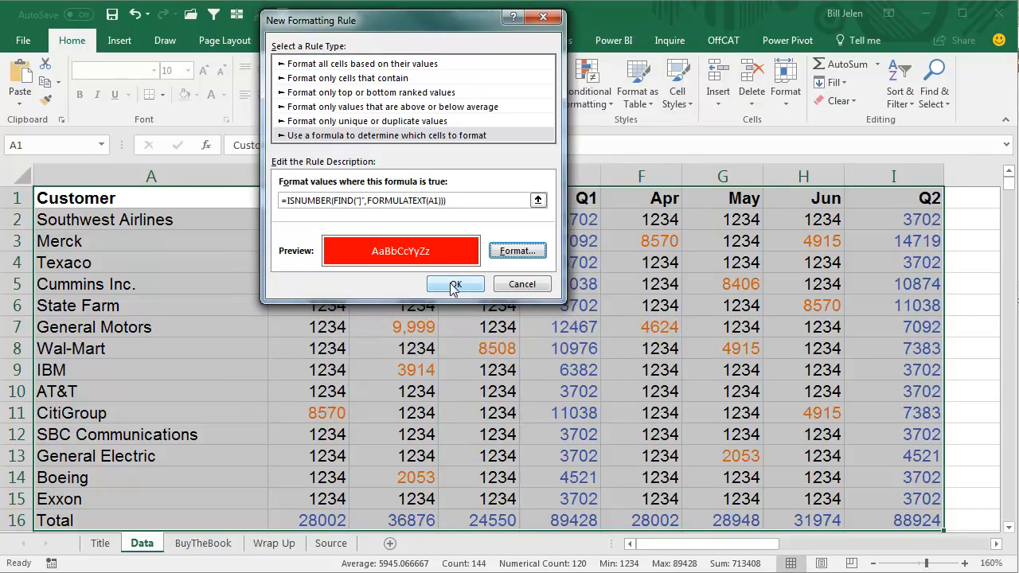
{"action": "left_click", "coordinate": [455, 285]}
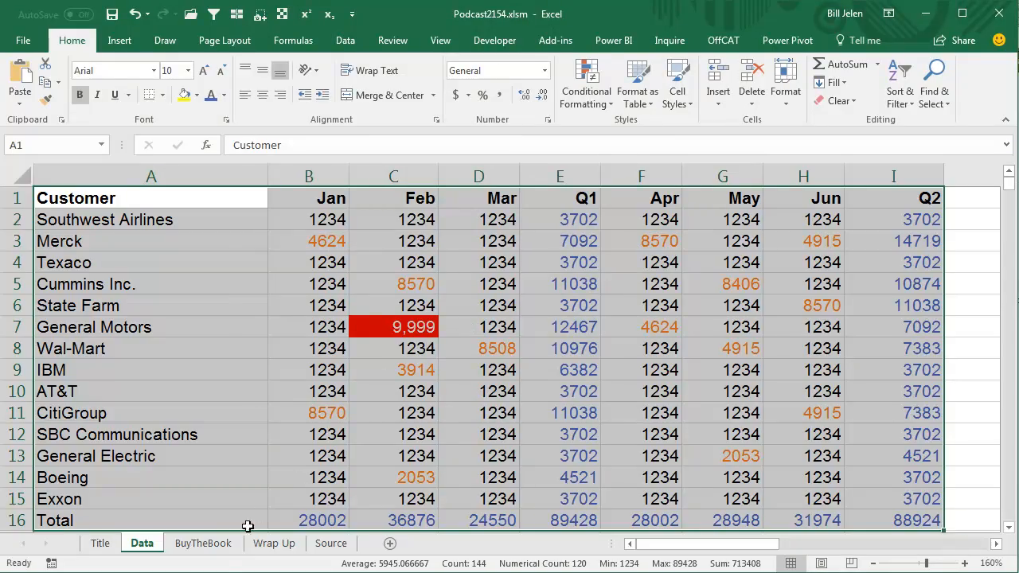
- View the BuyTheBook sheet, then move on to the Wrap Up sheet
{"action": "left_click", "coordinate": [202, 543]}
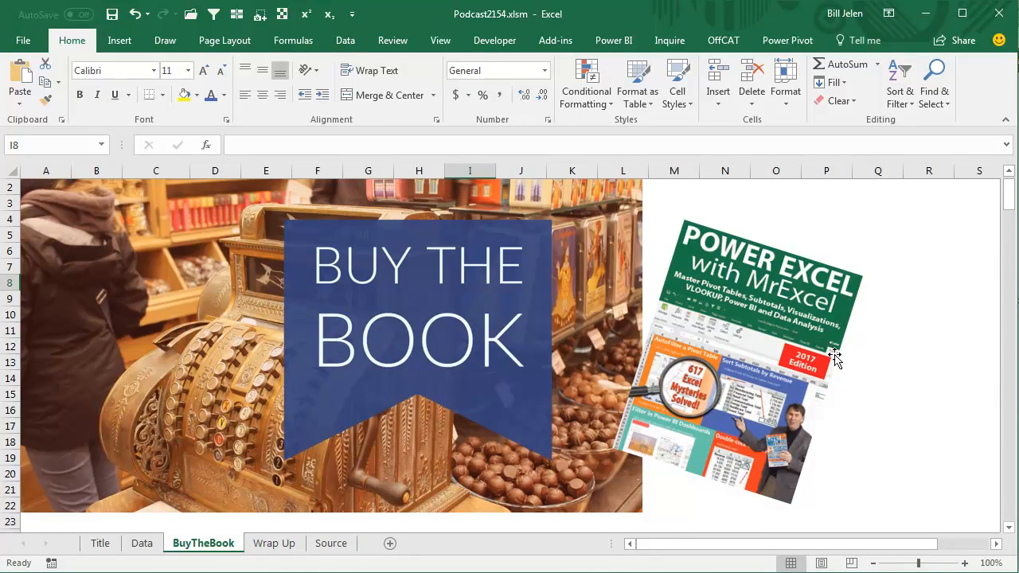
{"action": "mouse_move", "coordinate": [703, 405]}
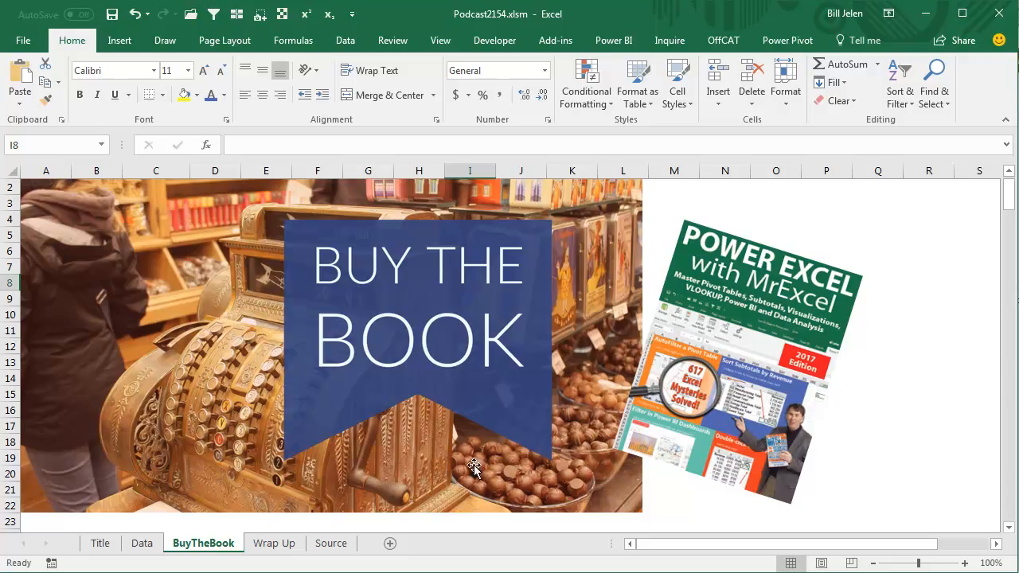
{"action": "mouse_move", "coordinate": [274, 543]}
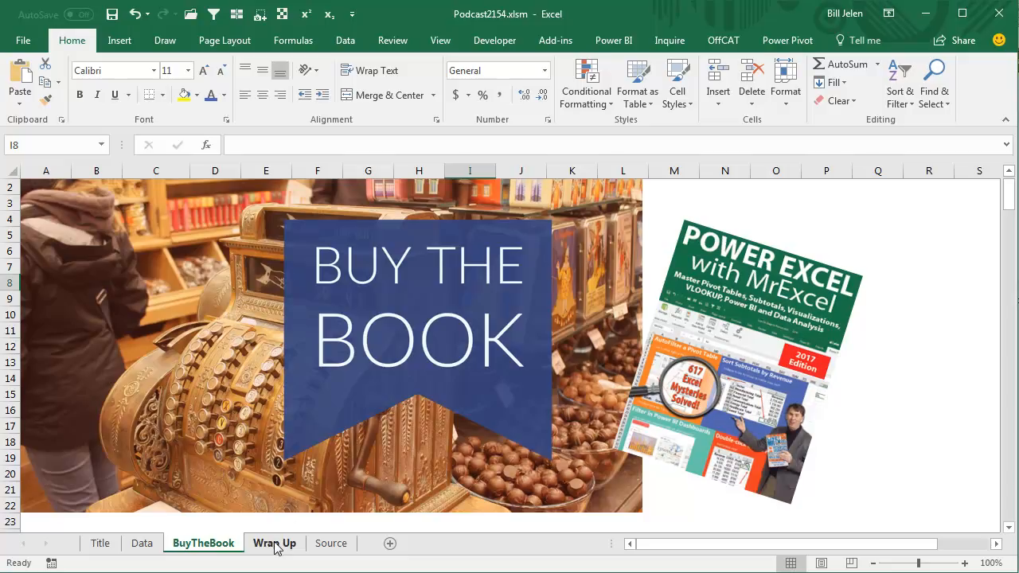
{"action": "left_click", "coordinate": [274, 543]}
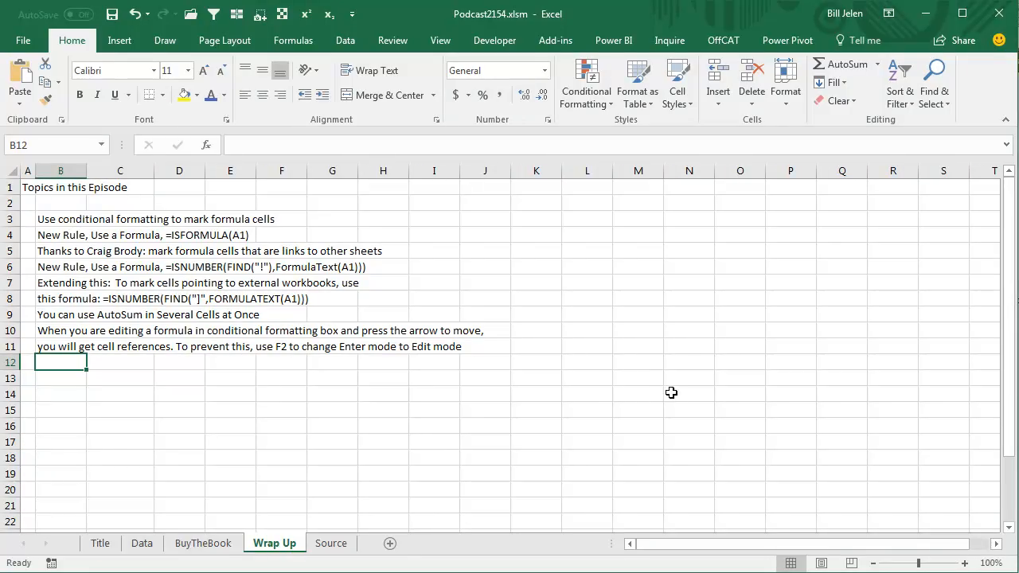
{"action": "mouse_move", "coordinate": [598, 367]}
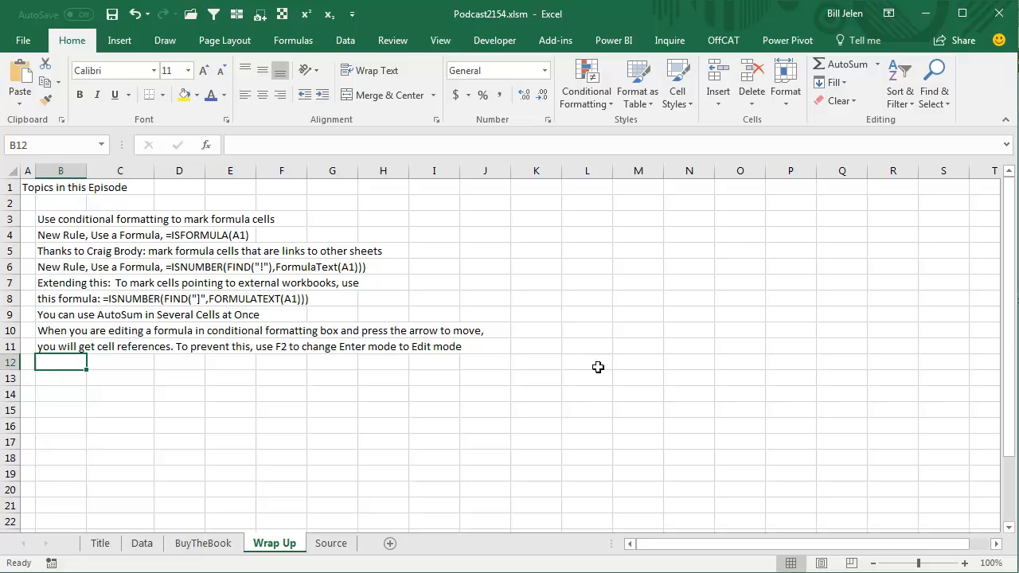
{"action": "mouse_move", "coordinate": [108, 233]}
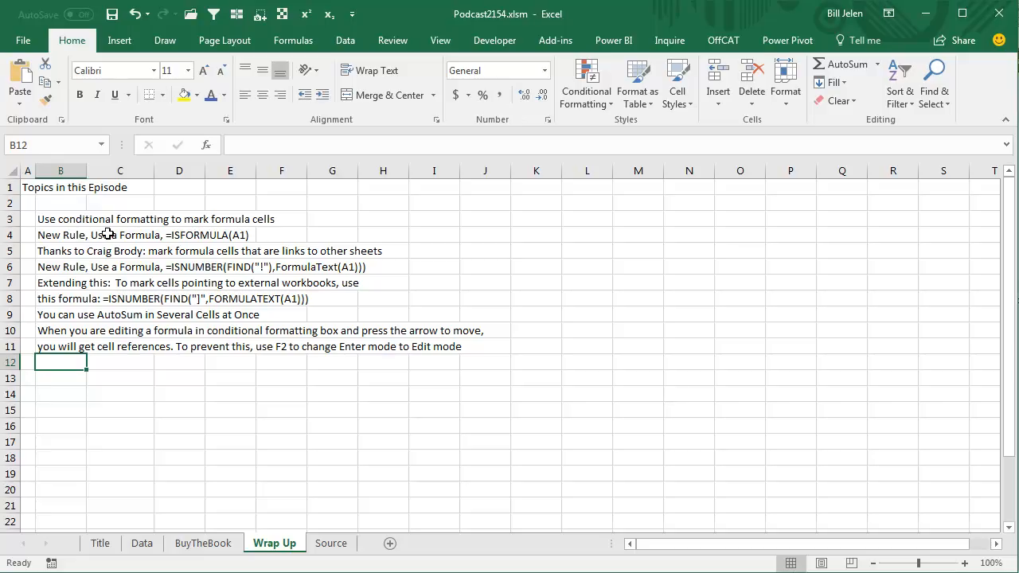
{"action": "mouse_move", "coordinate": [315, 232]}
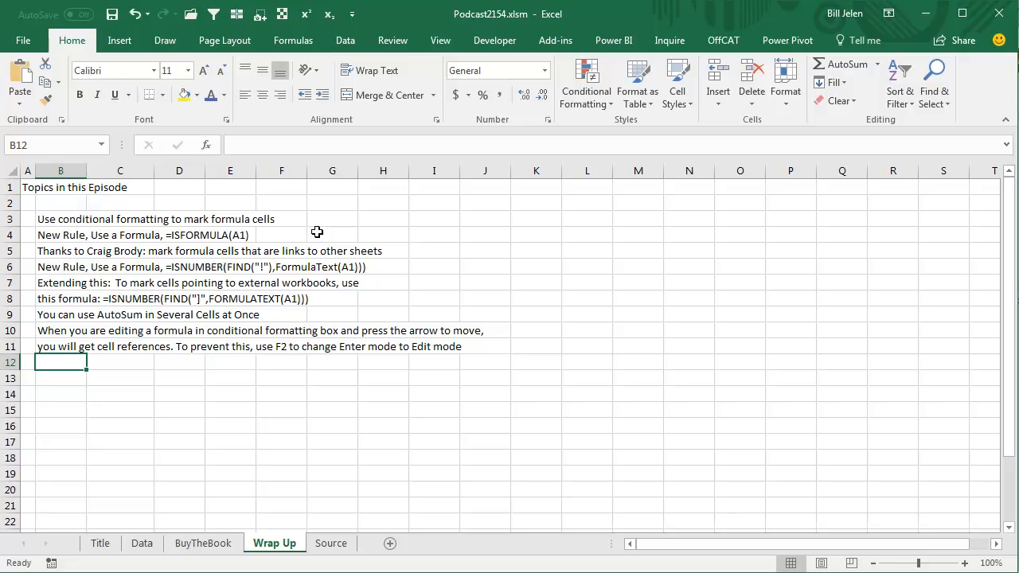
{"action": "mouse_move", "coordinate": [379, 238]}
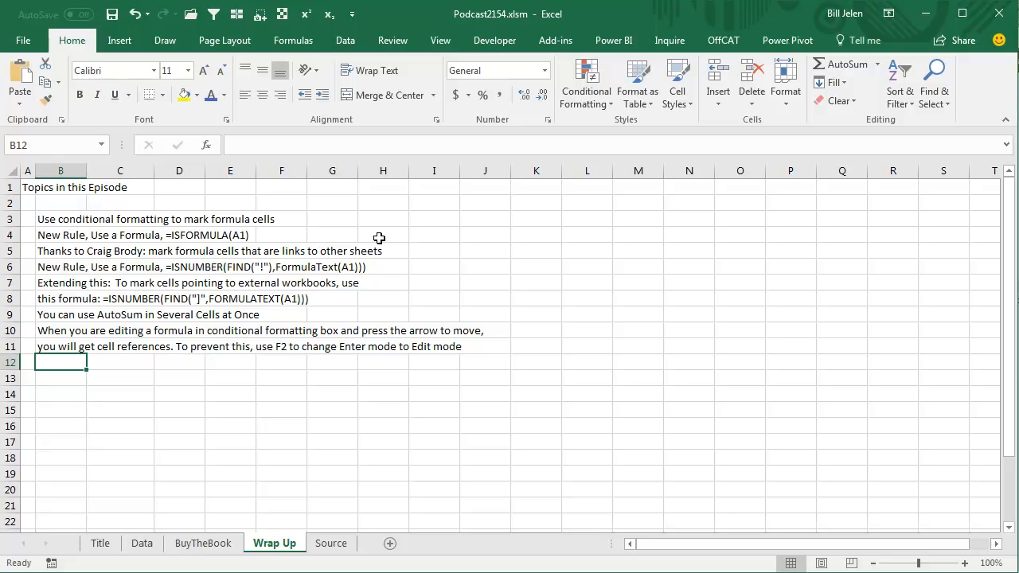
{"action": "mouse_move", "coordinate": [211, 274]}
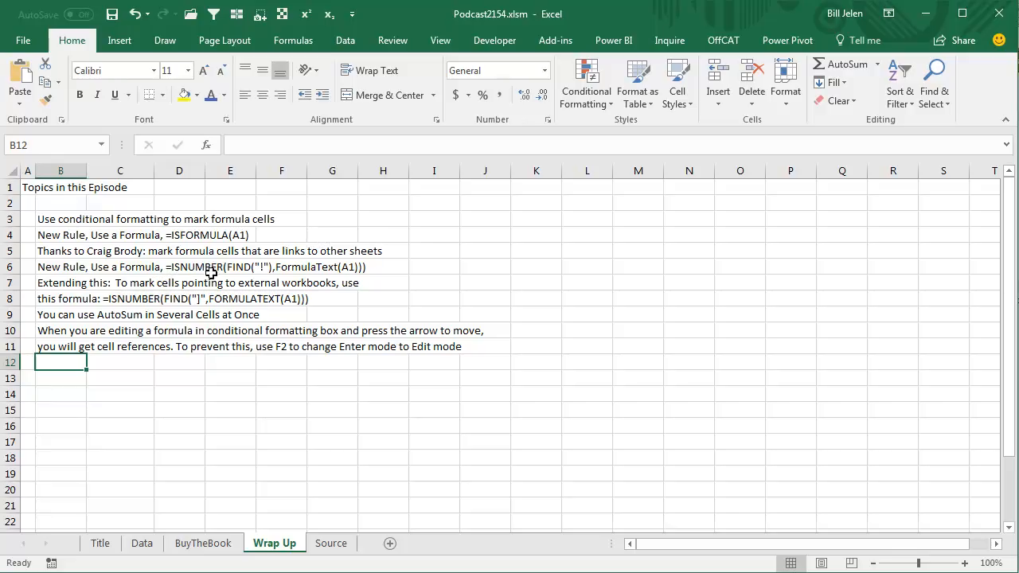
{"action": "mouse_move", "coordinate": [315, 270]}
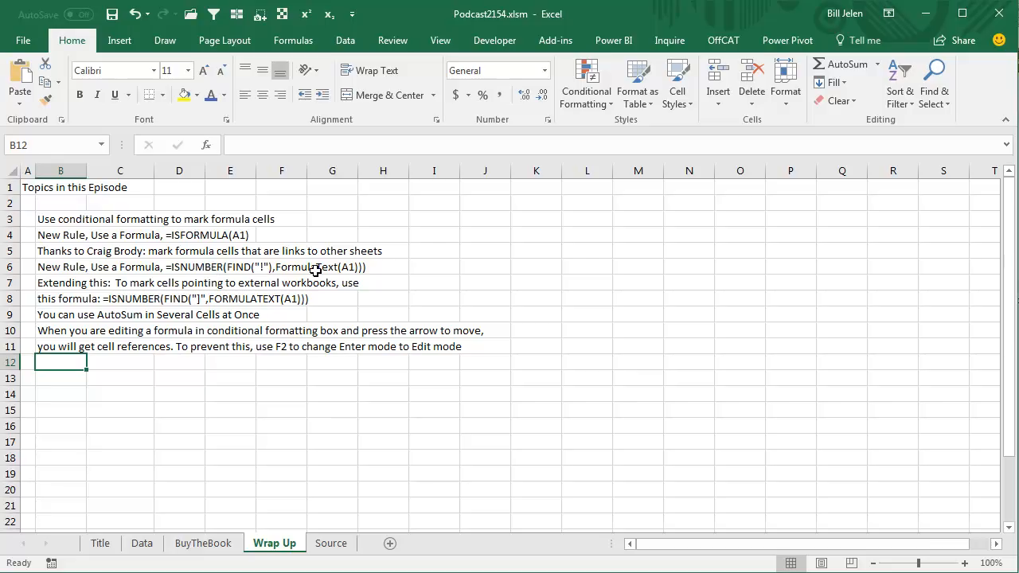
{"action": "mouse_move", "coordinate": [341, 280]}
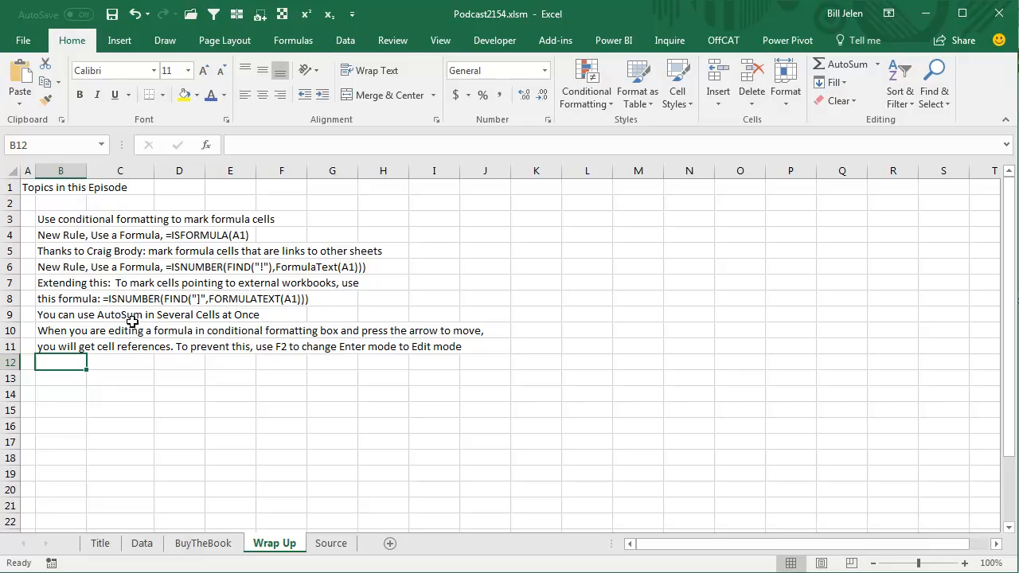
{"action": "mouse_move", "coordinate": [127, 377]}
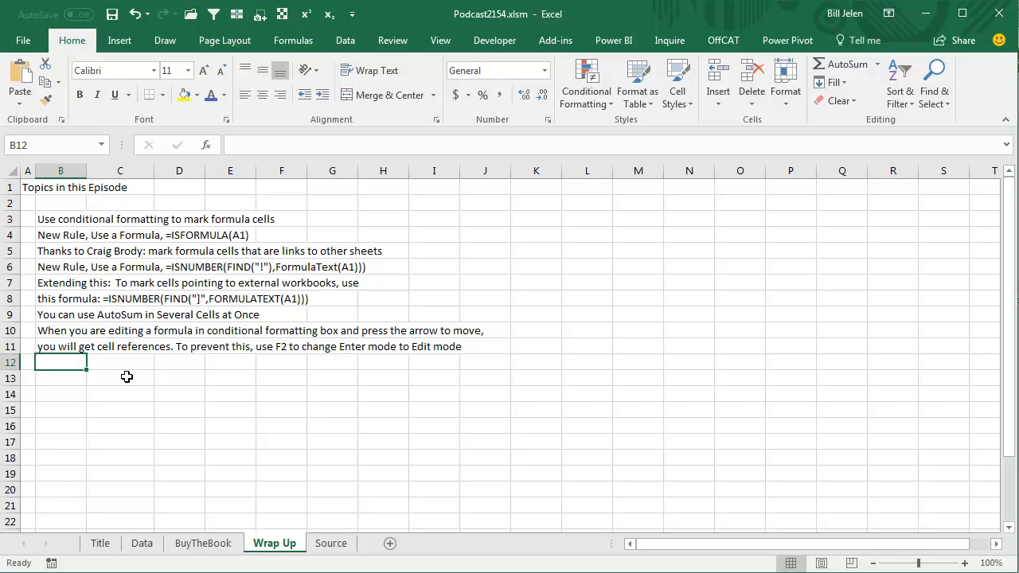
{"action": "mouse_move", "coordinate": [159, 375]}
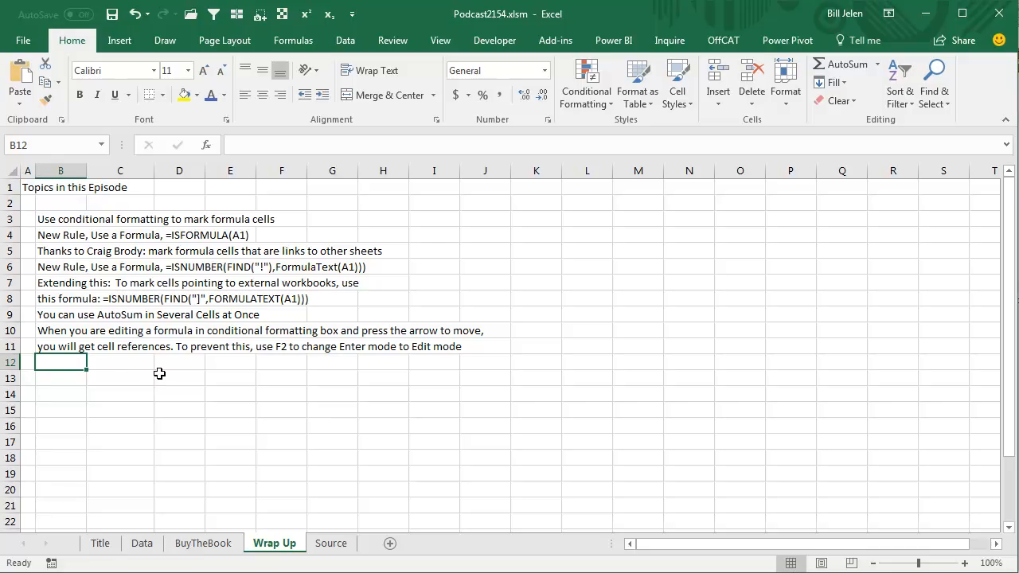
{"action": "mouse_move", "coordinate": [127, 354]}
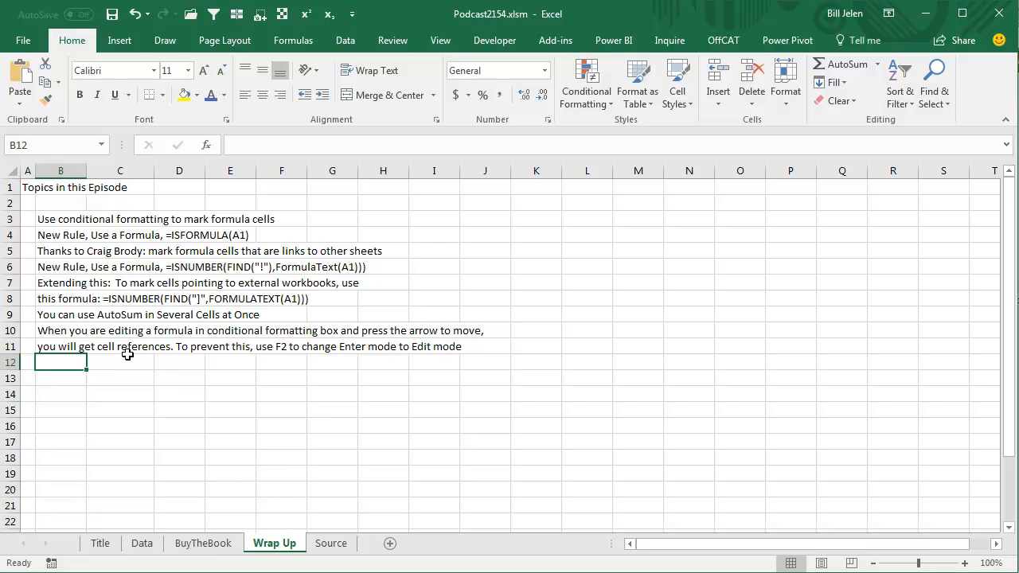
{"action": "mouse_move", "coordinate": [290, 356]}
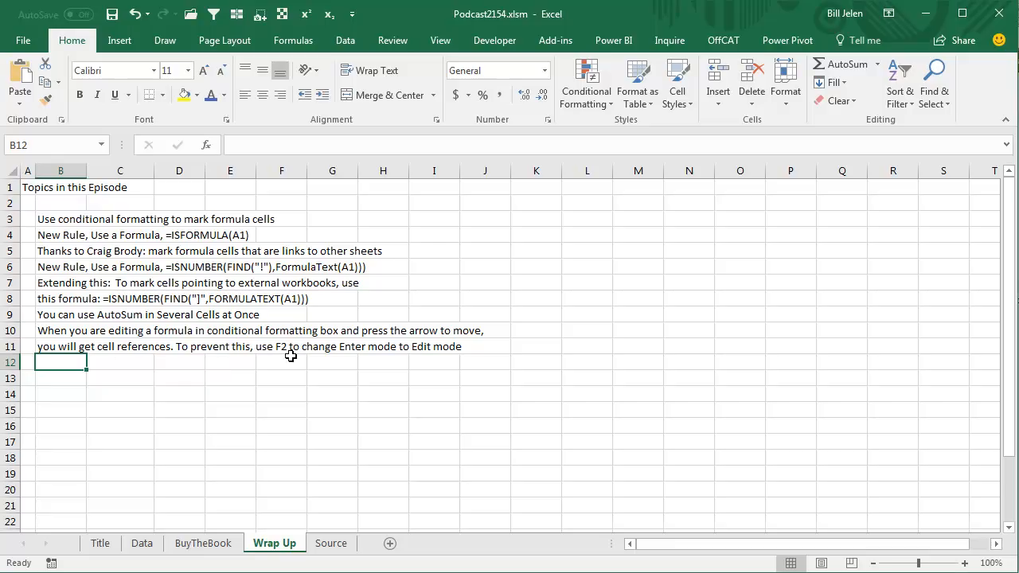
{"action": "mouse_move", "coordinate": [488, 366]}
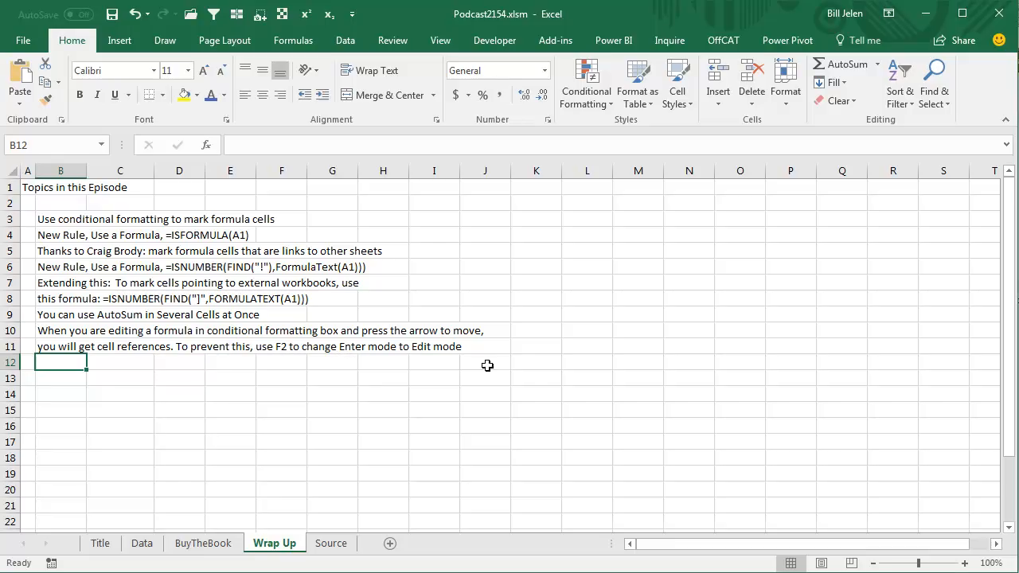
{"action": "mouse_move", "coordinate": [597, 383]}
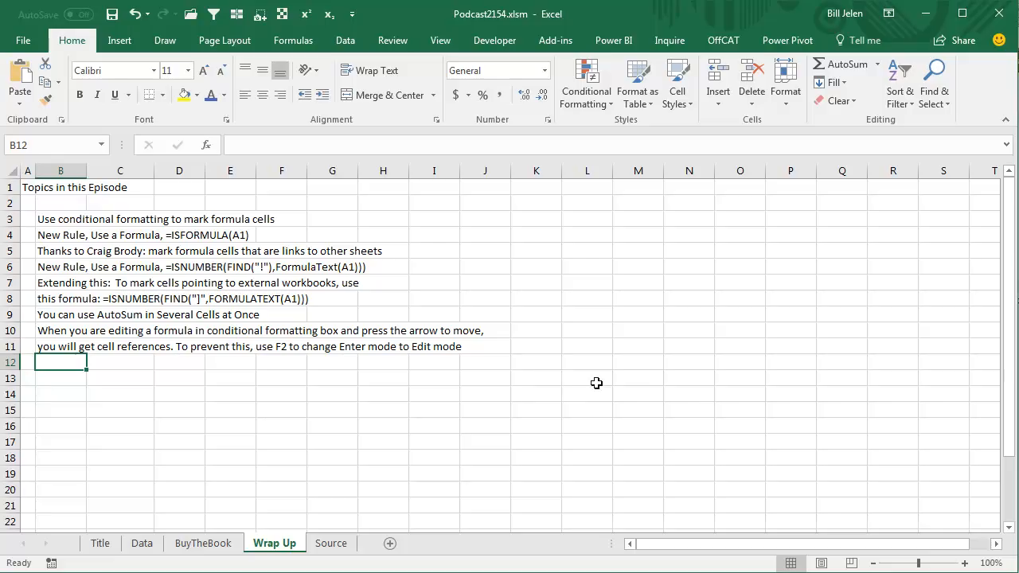